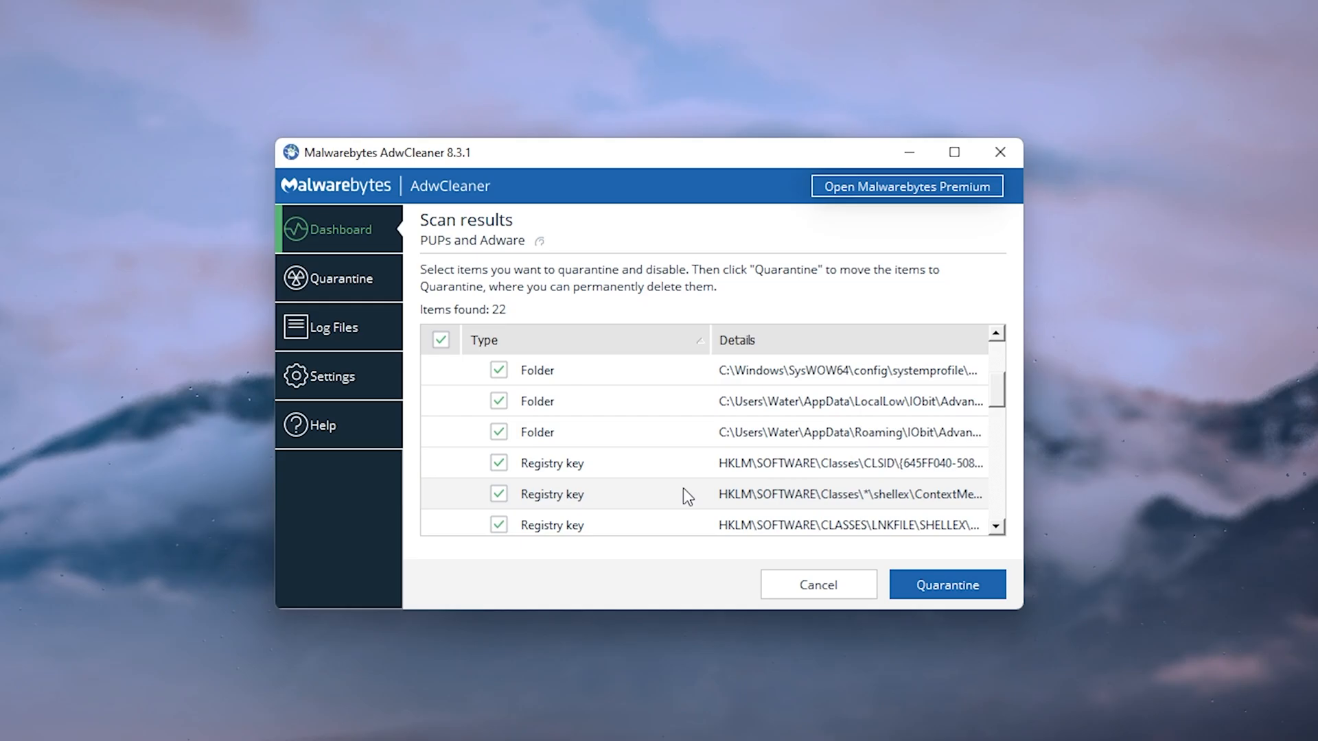
Launch adwcleaner_8.3.1.exe from the desktop and wait for the Dashboard.
left_click(1000, 151)
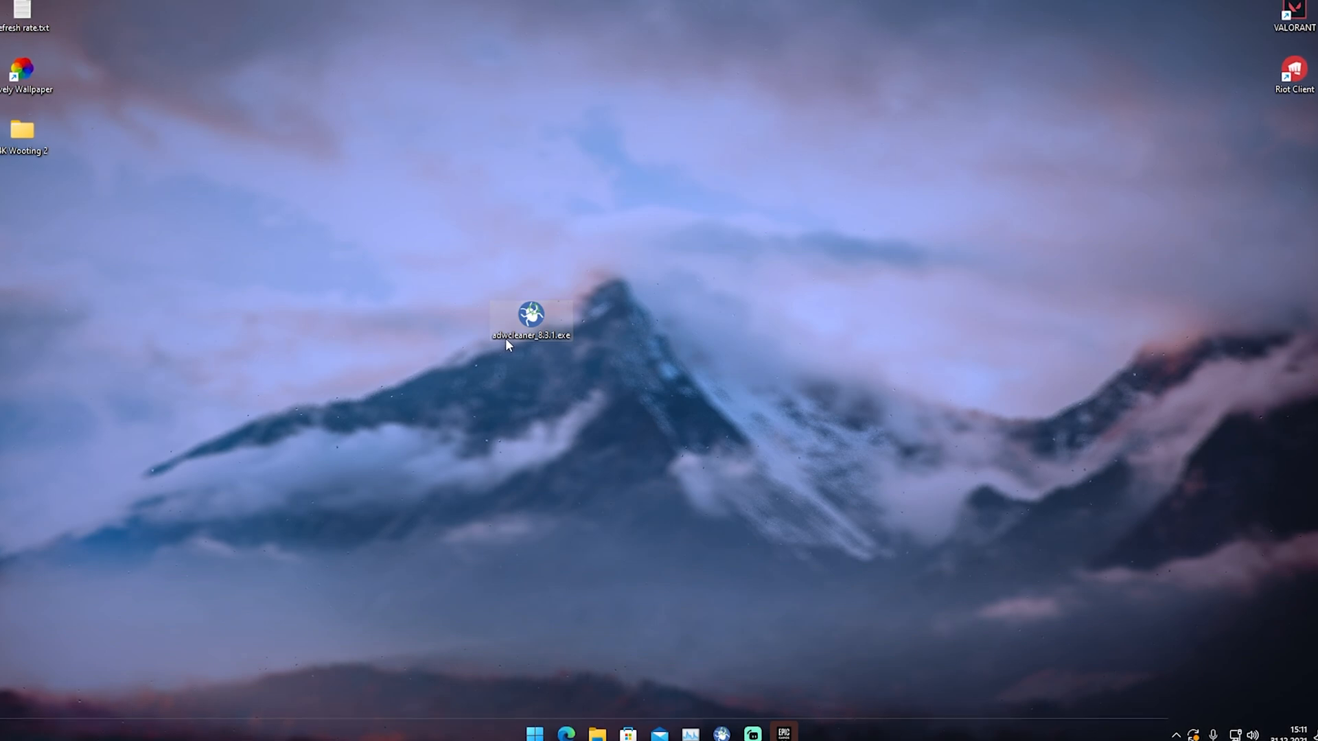
mouse_move(531, 314)
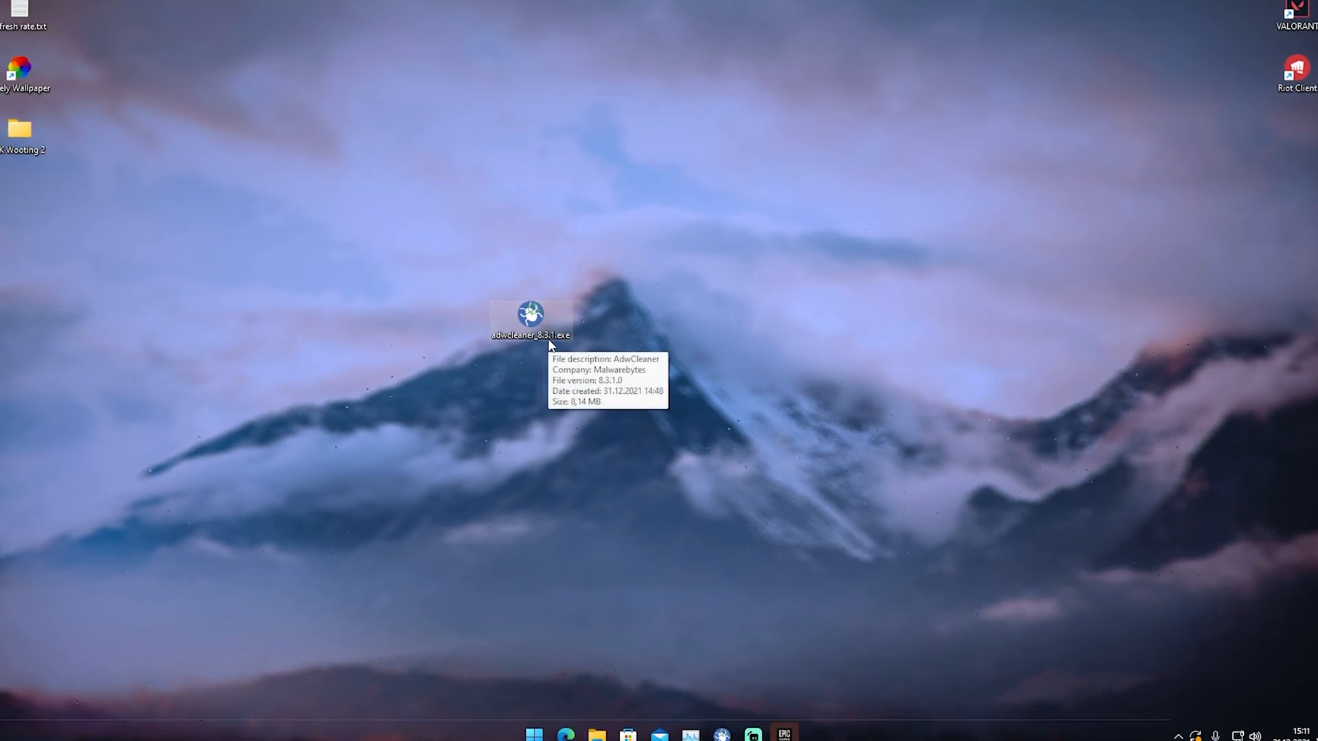
mouse_move(552, 383)
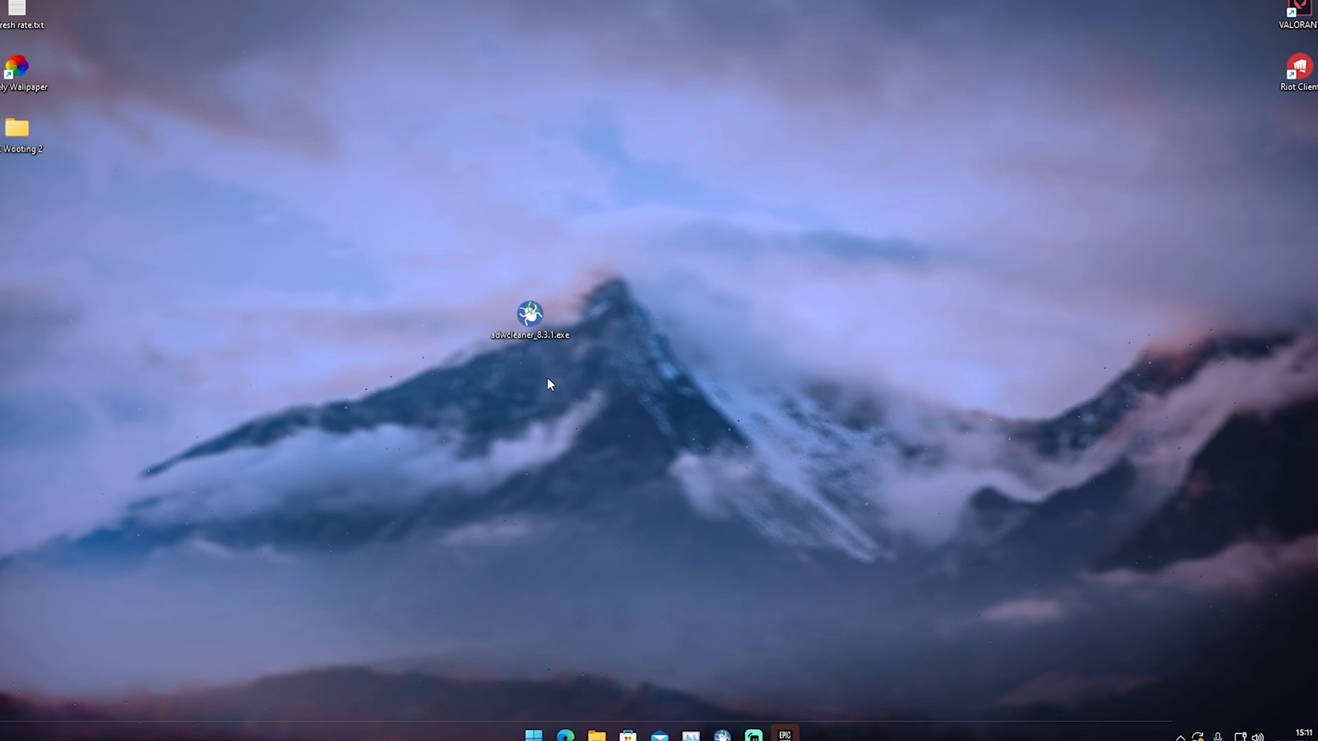
mouse_move(547, 379)
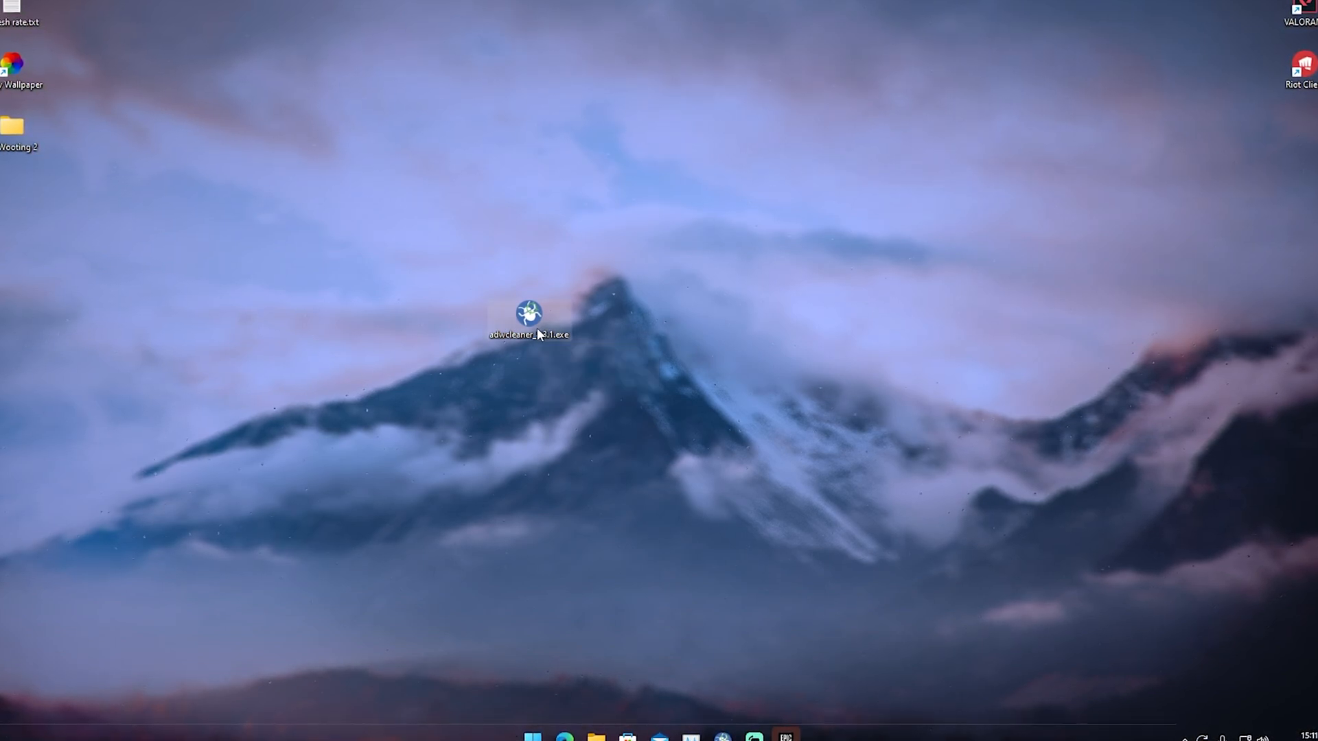
double_click(525, 316)
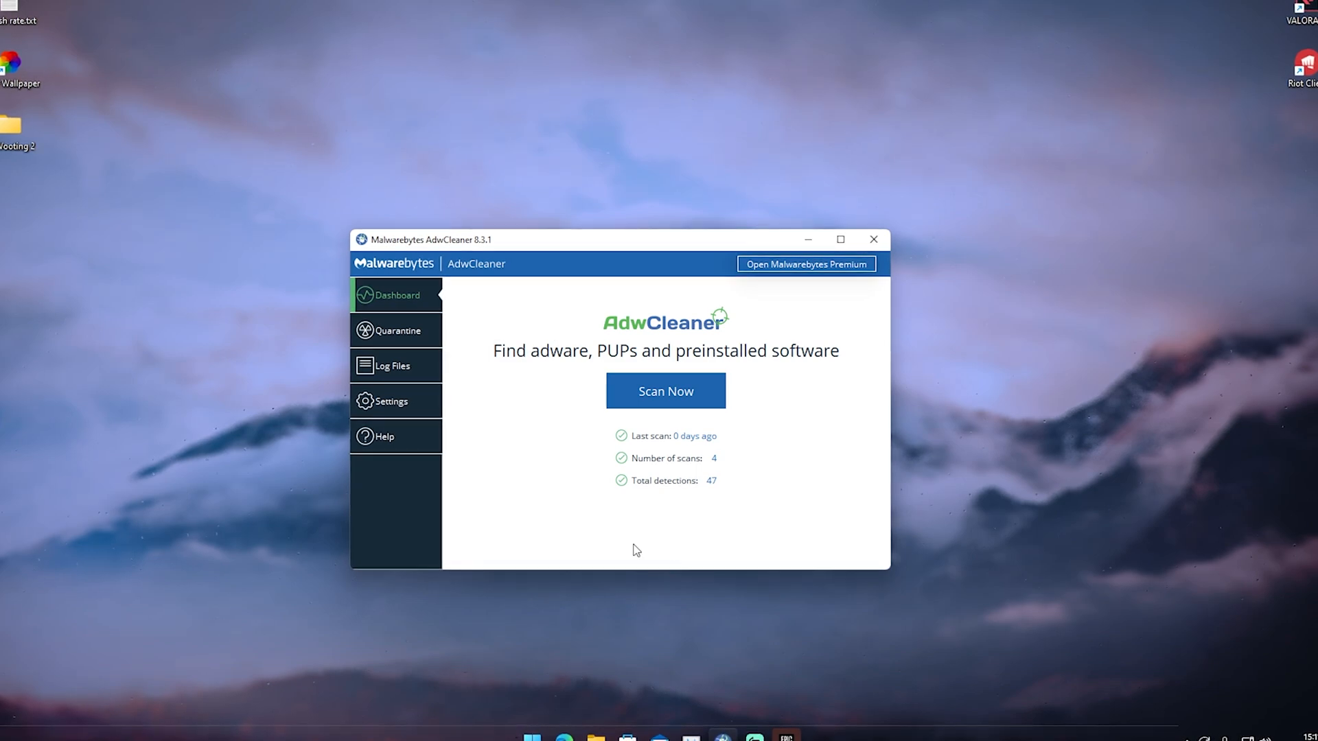
mouse_move(374, 500)
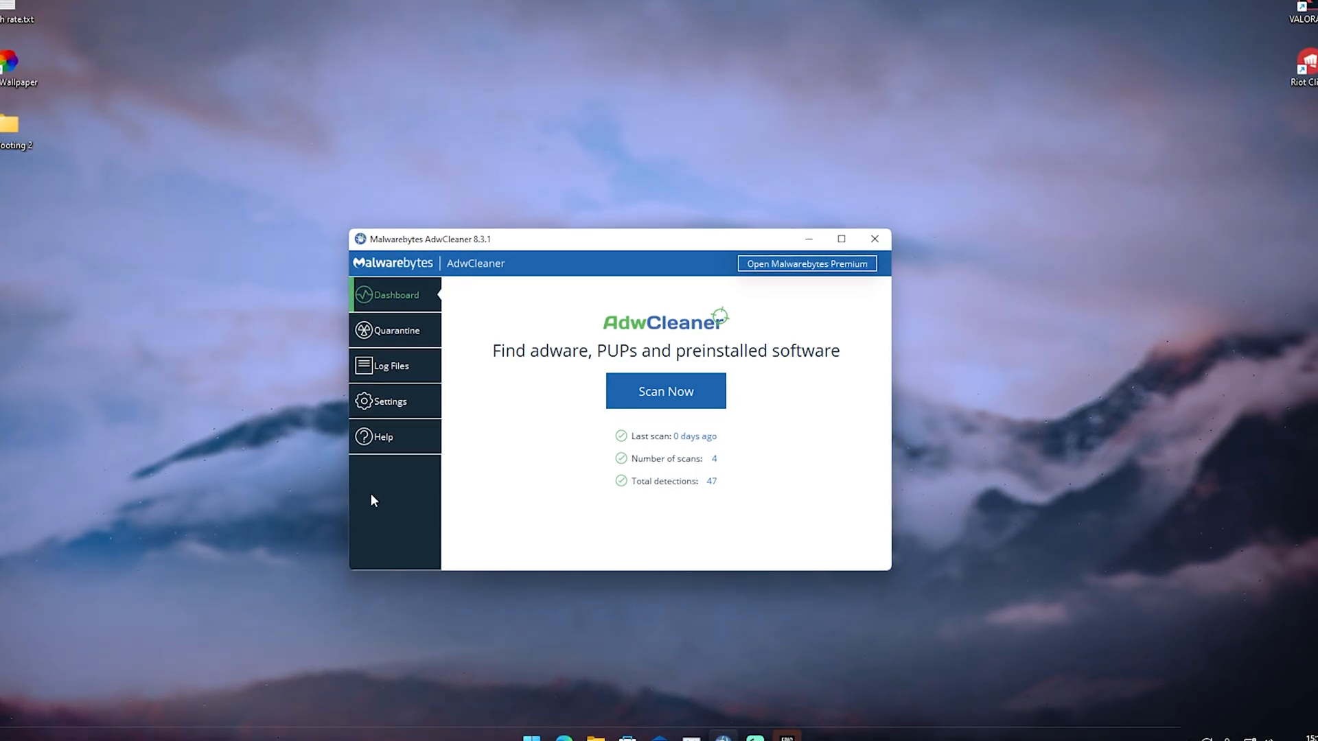
mouse_move(403, 277)
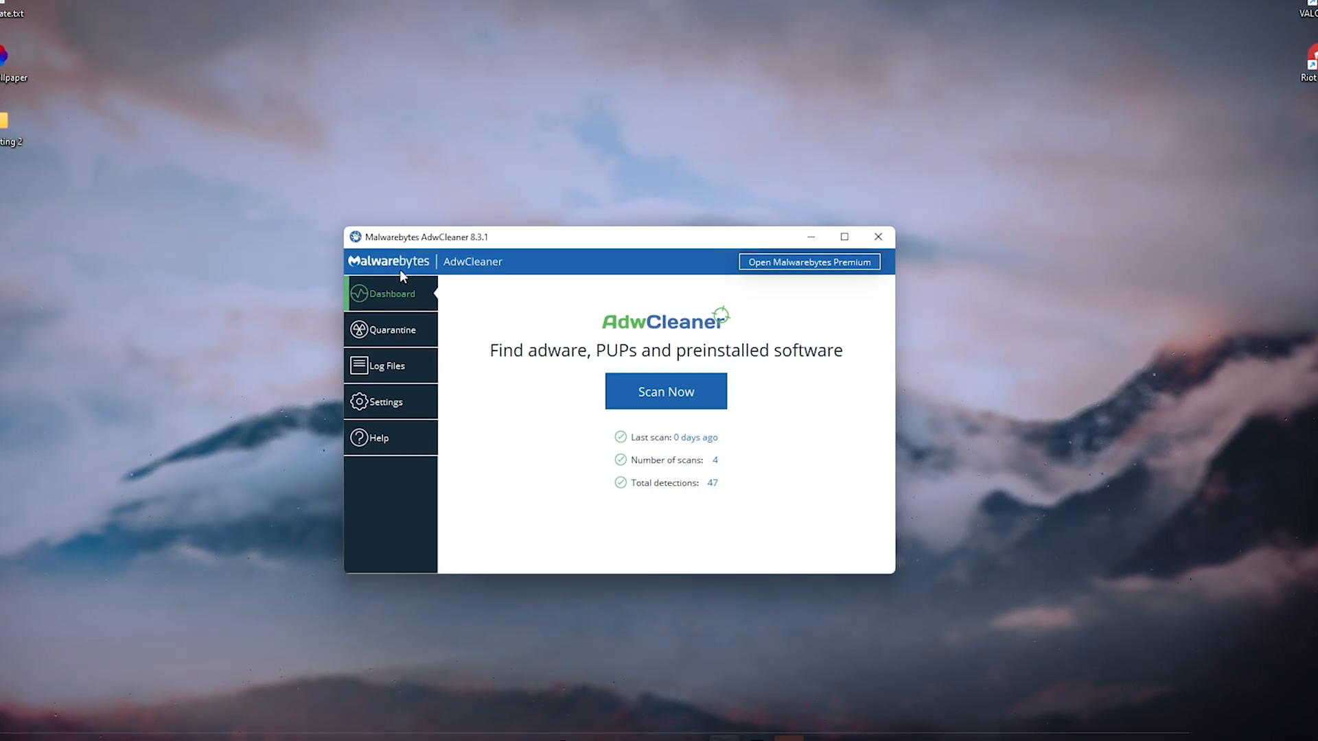
mouse_move(545, 444)
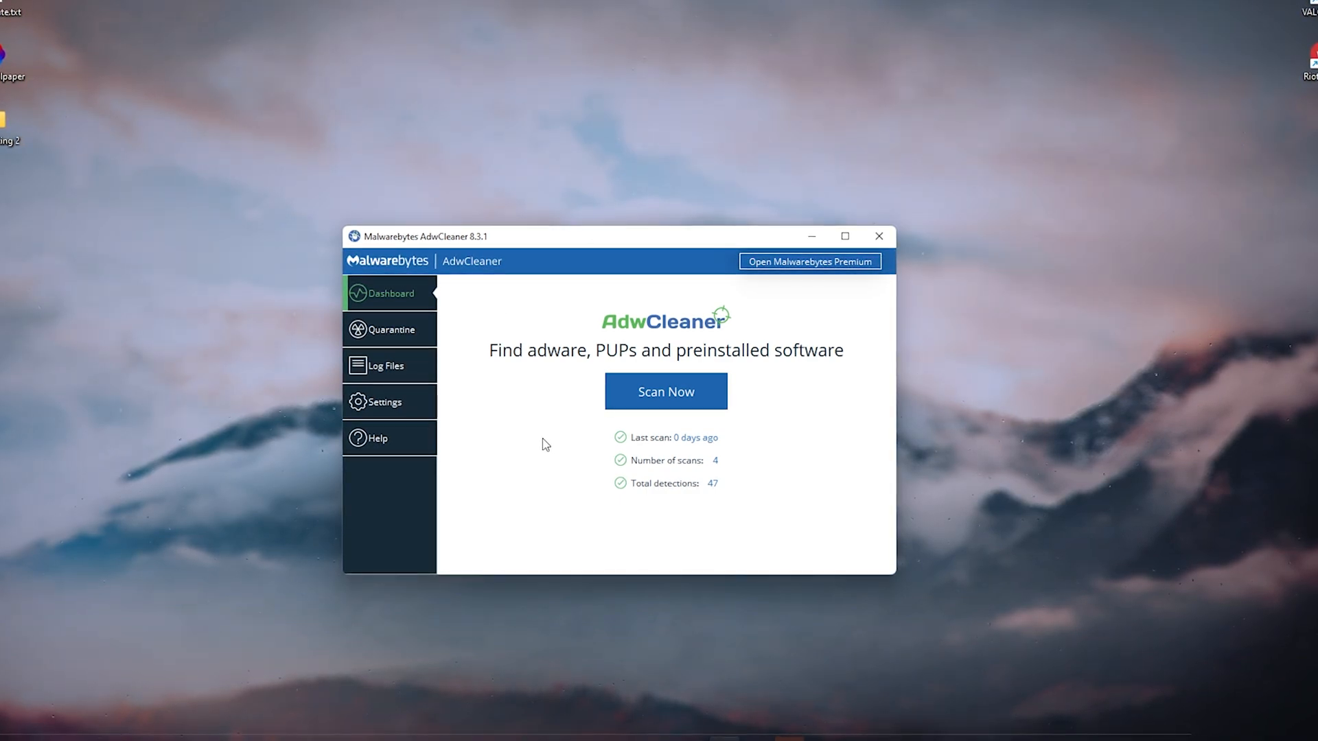
Open Settings and scroll the Application tab through Basic Repair Actions.
left_click(384, 402)
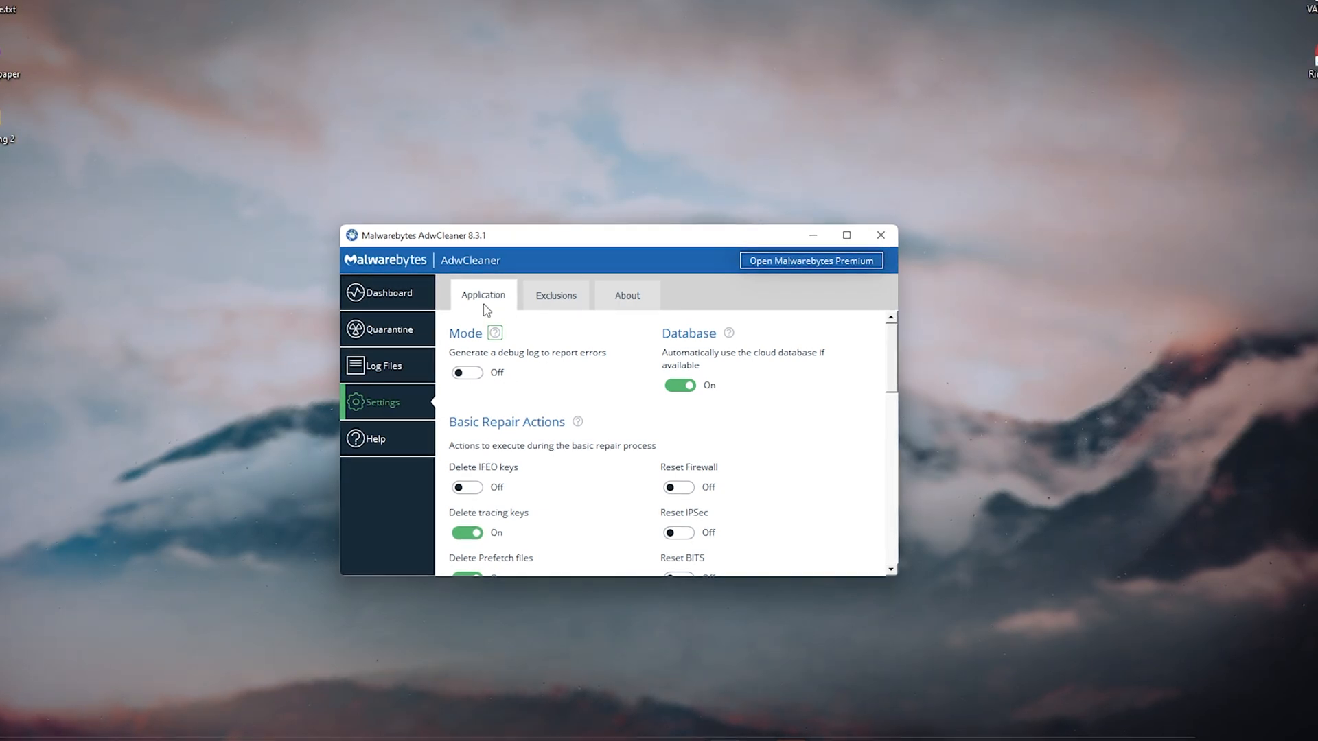
scroll("down", 3)
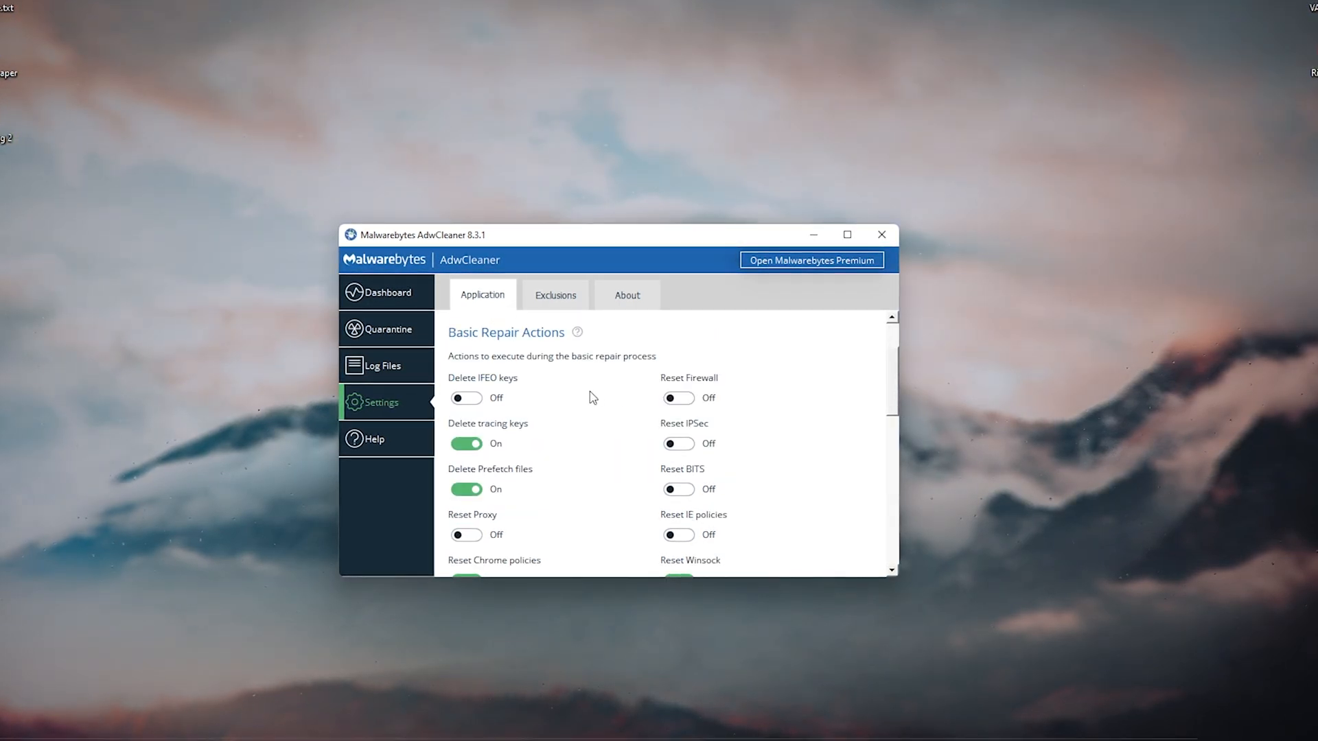
scroll("down", 3)
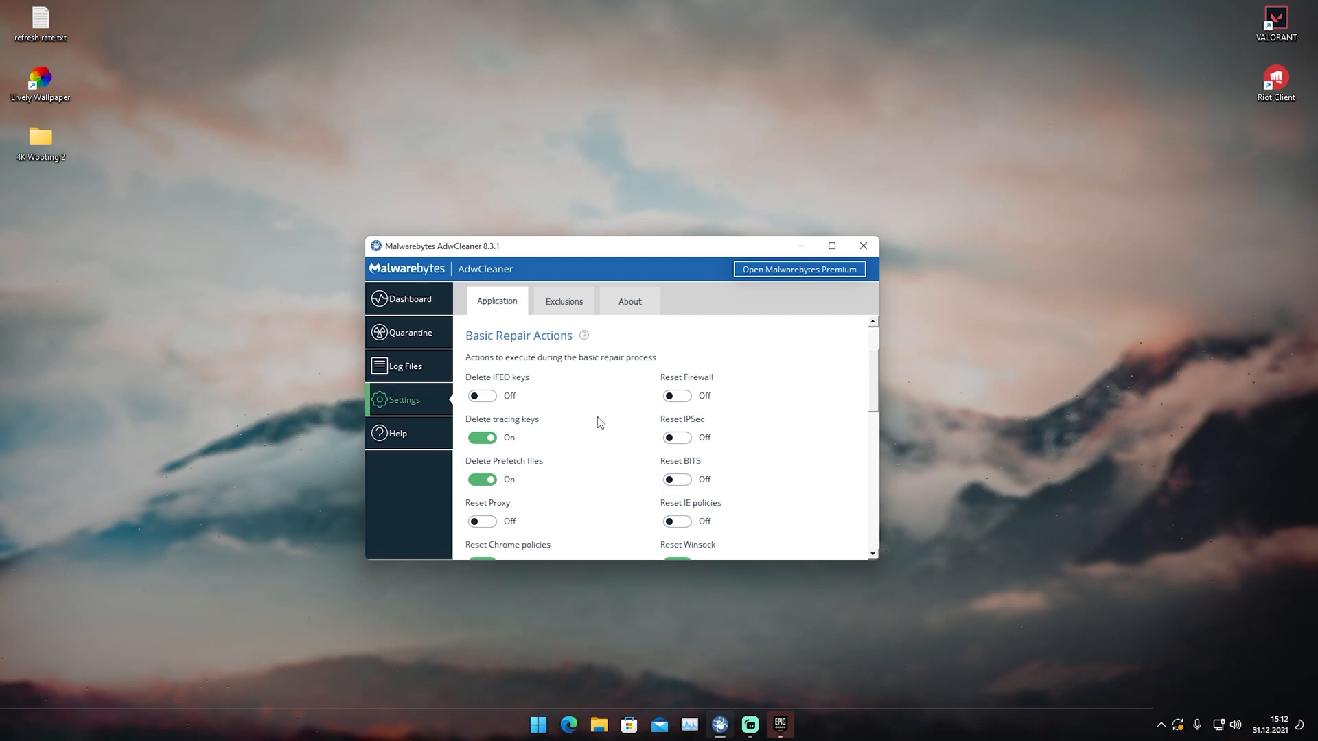
mouse_move(641, 478)
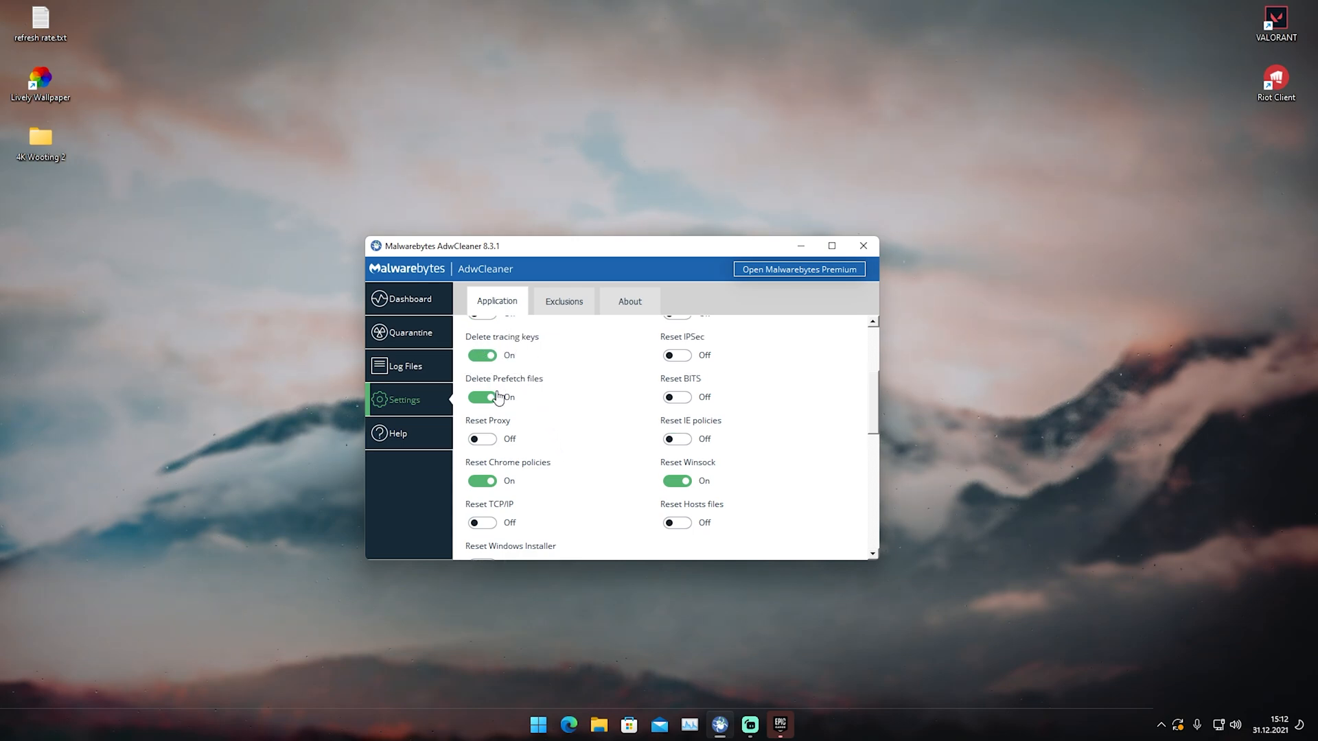
mouse_move(535, 478)
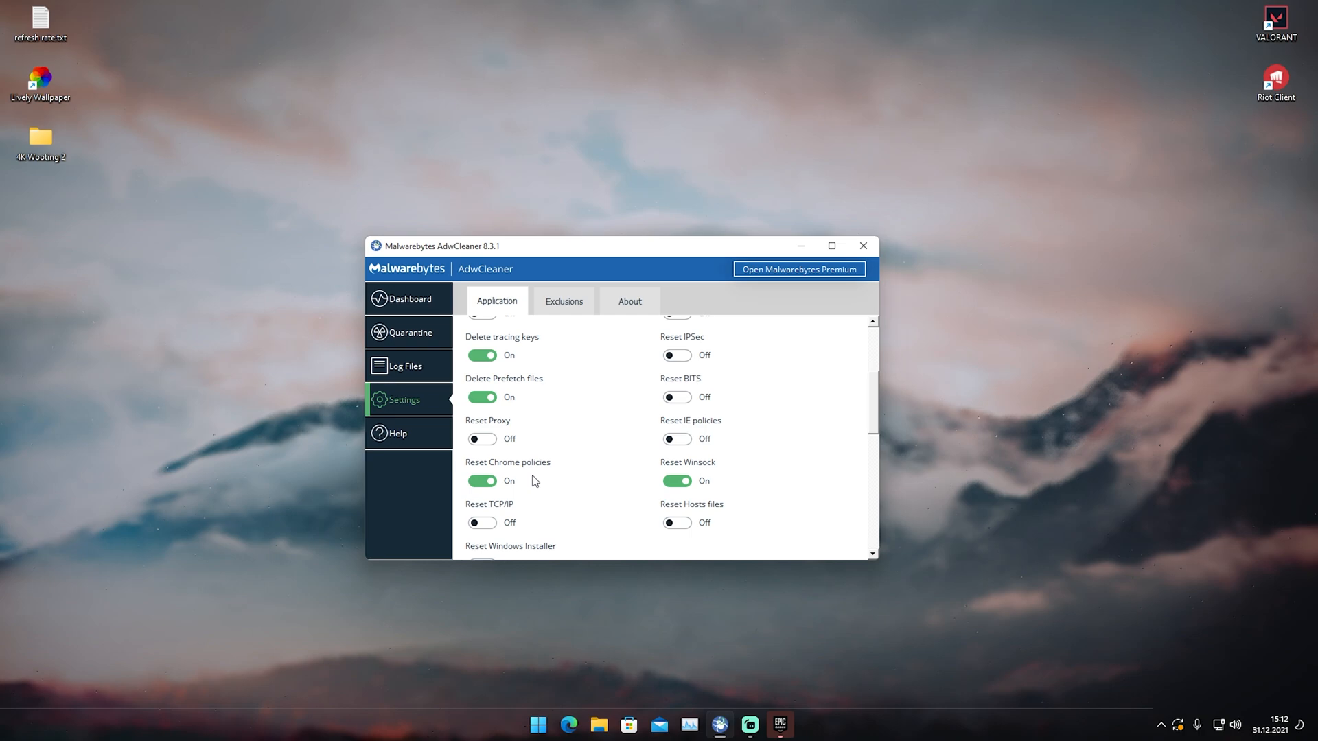
Scroll further through application settings and turn off anonymous usage and threat statistics sharing.
scroll("down", 3)
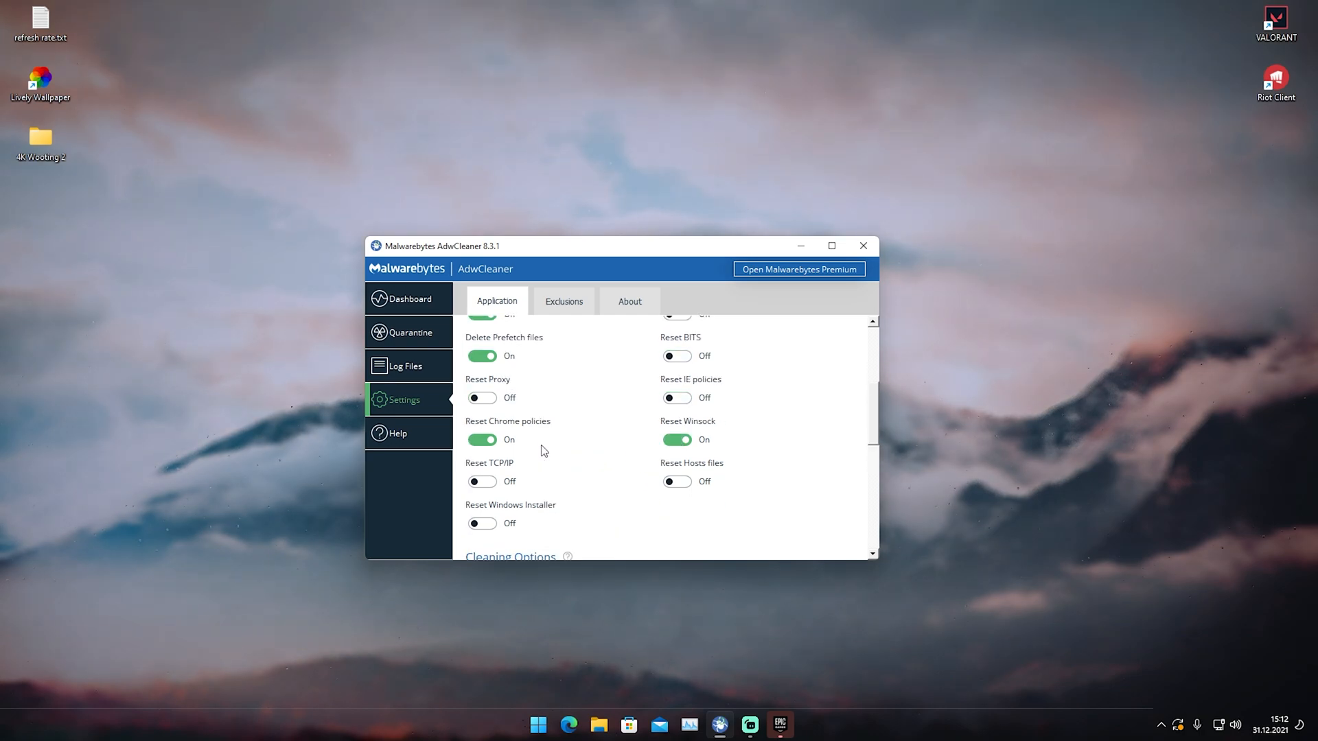
scroll("down", 3)
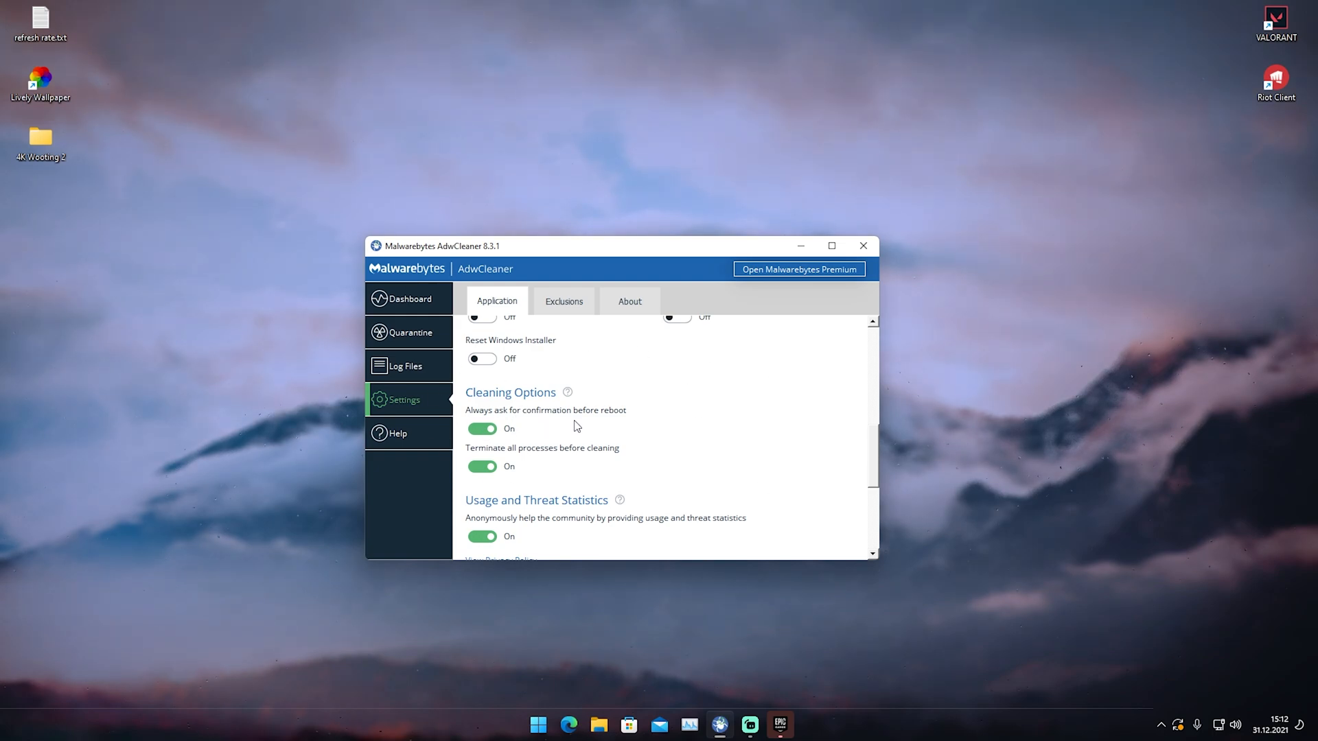
scroll("down", 3)
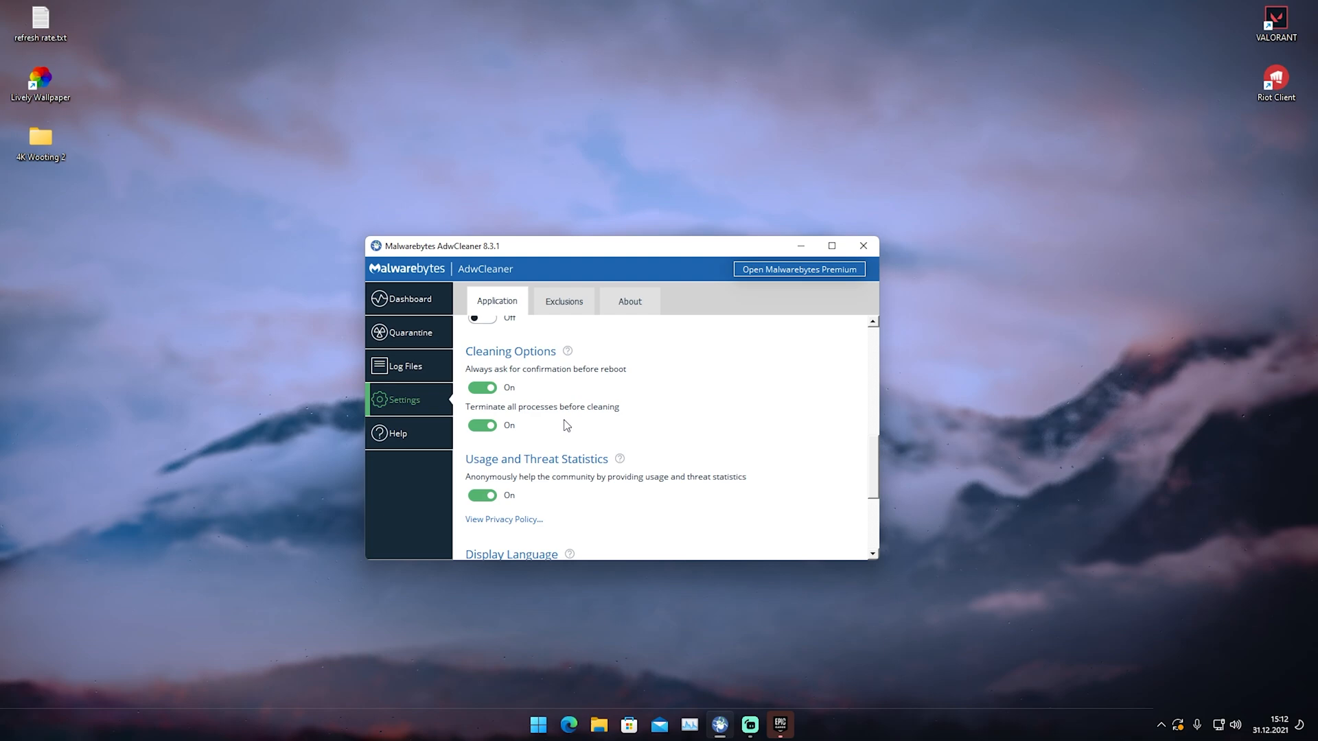
scroll("down", 3)
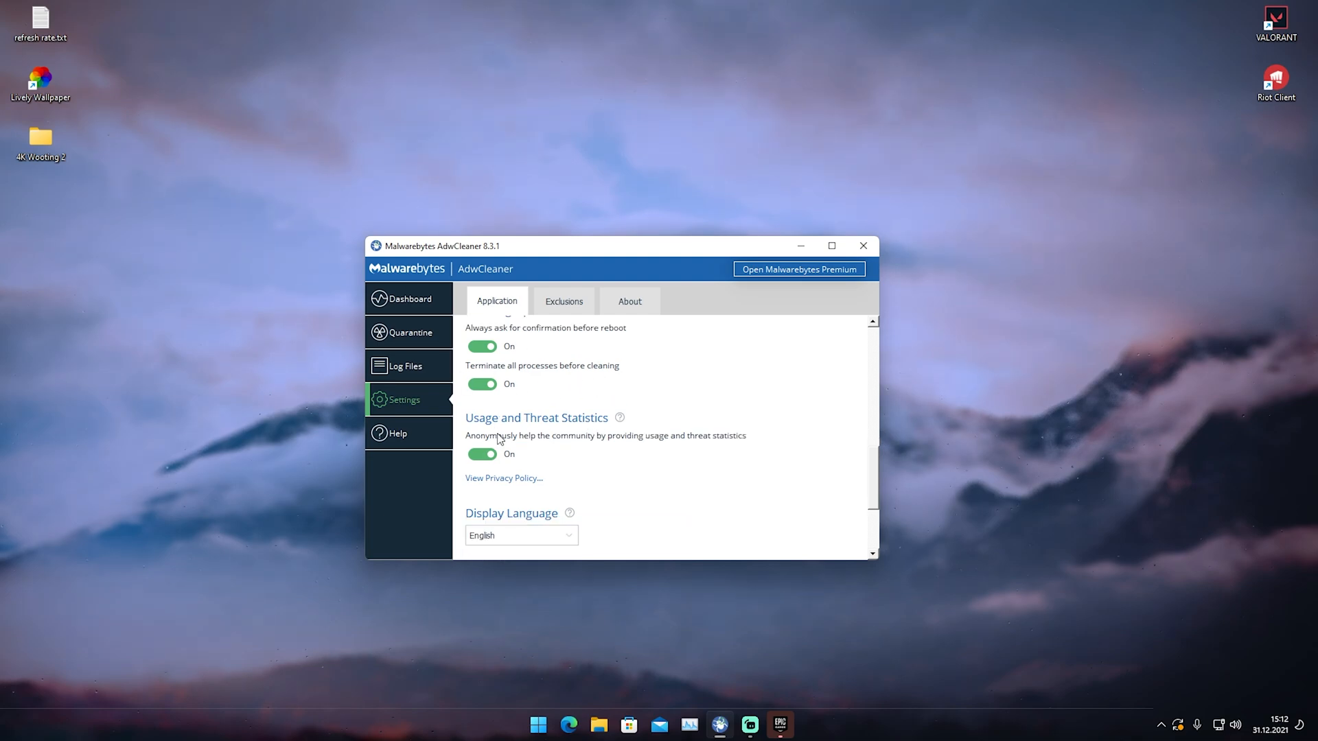
scroll("down", 3)
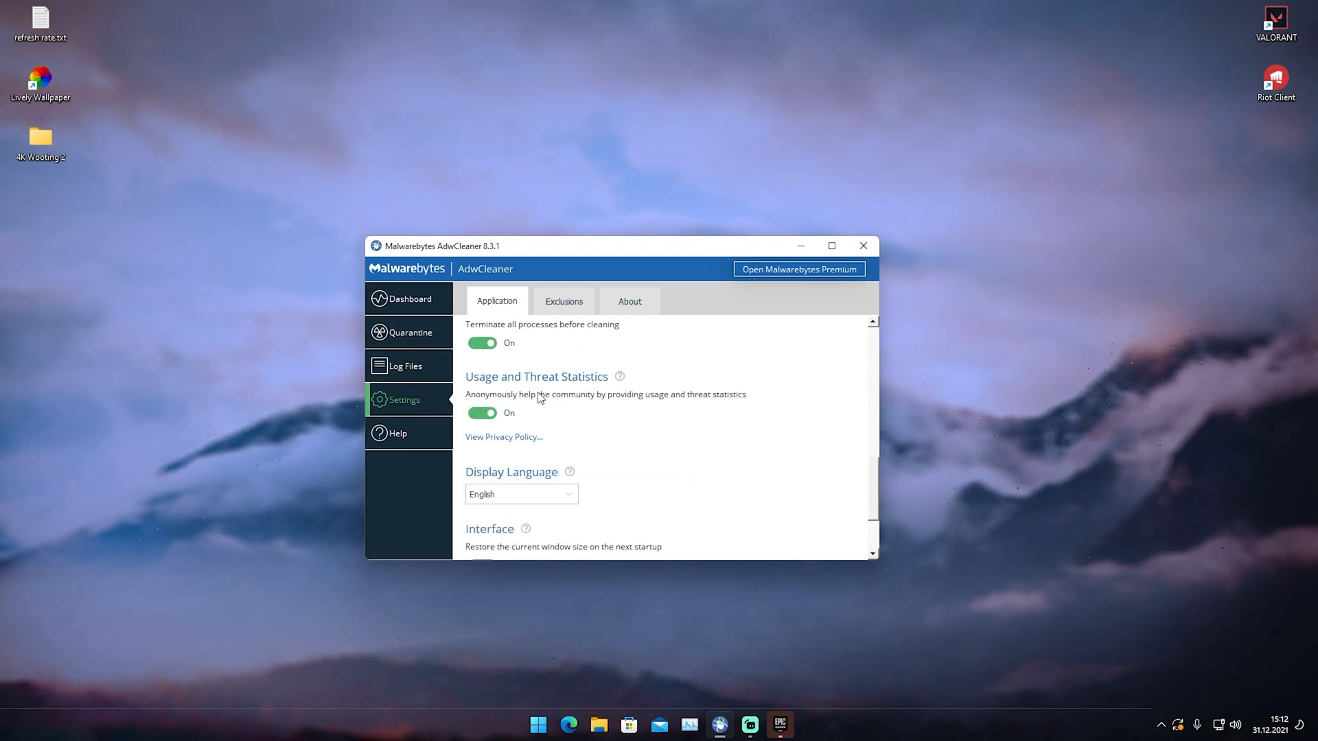
left_click(483, 413)
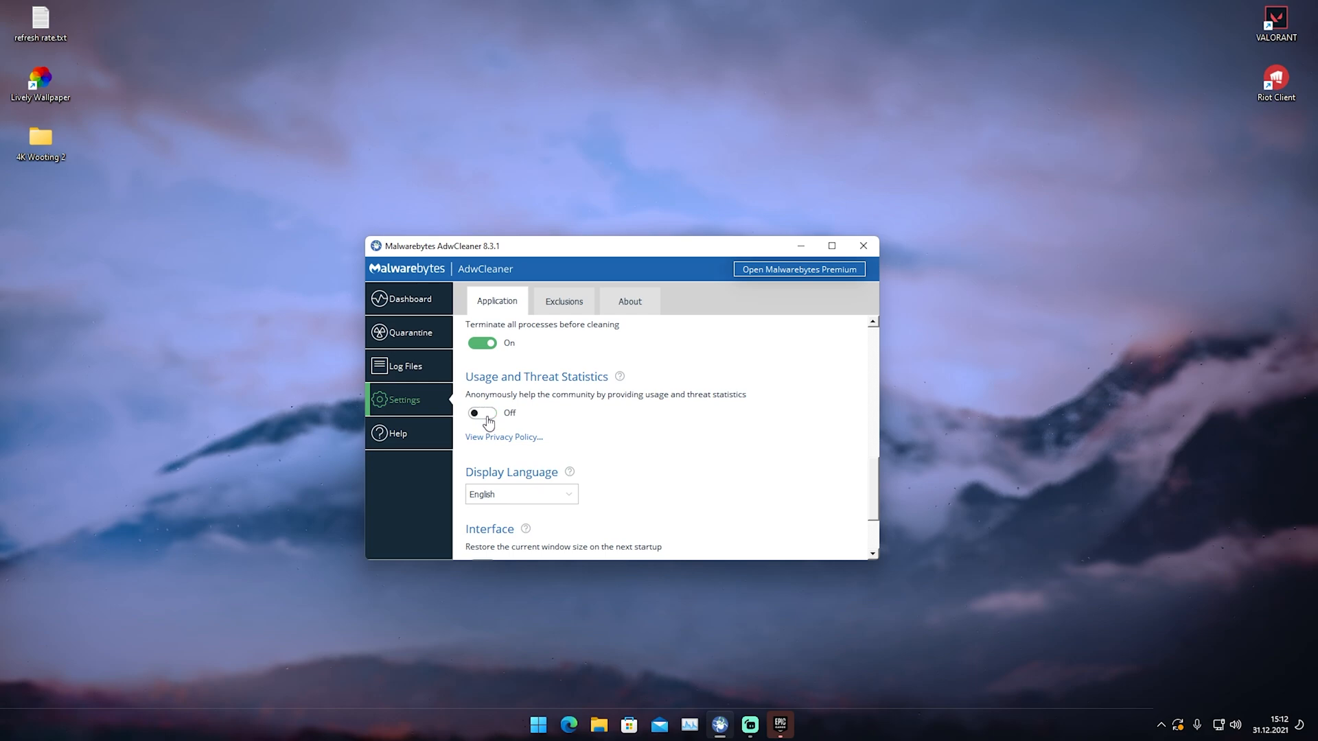
Scroll to the end of the settings and view the empty Exclusions list.
scroll("down", 3)
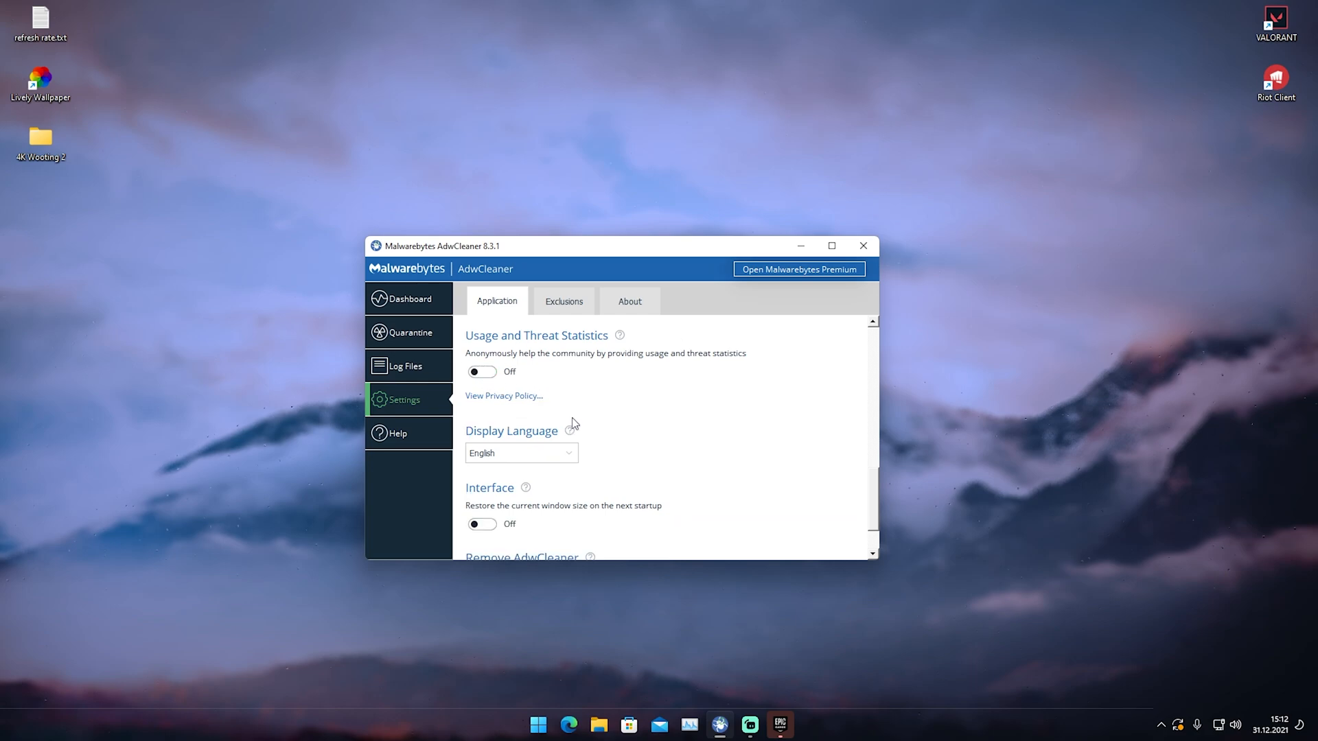
scroll("down", 3)
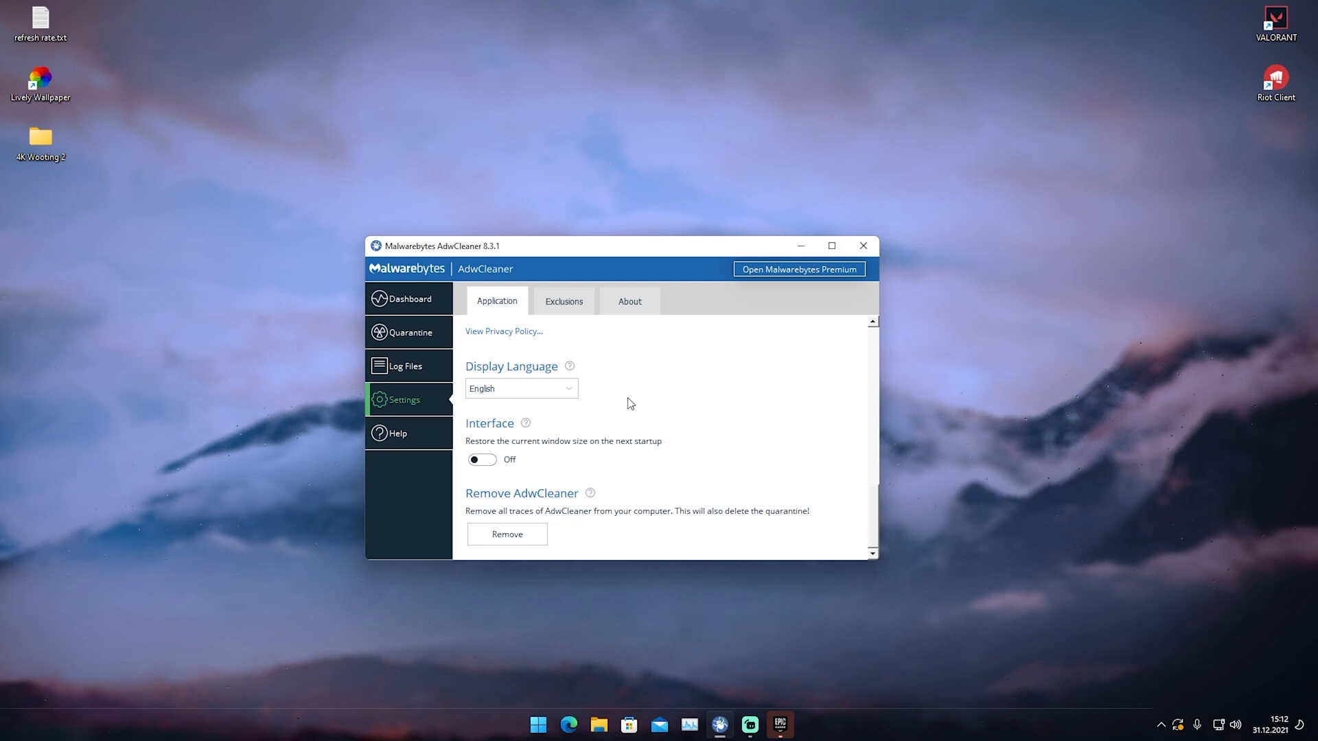
scroll("down", 3)
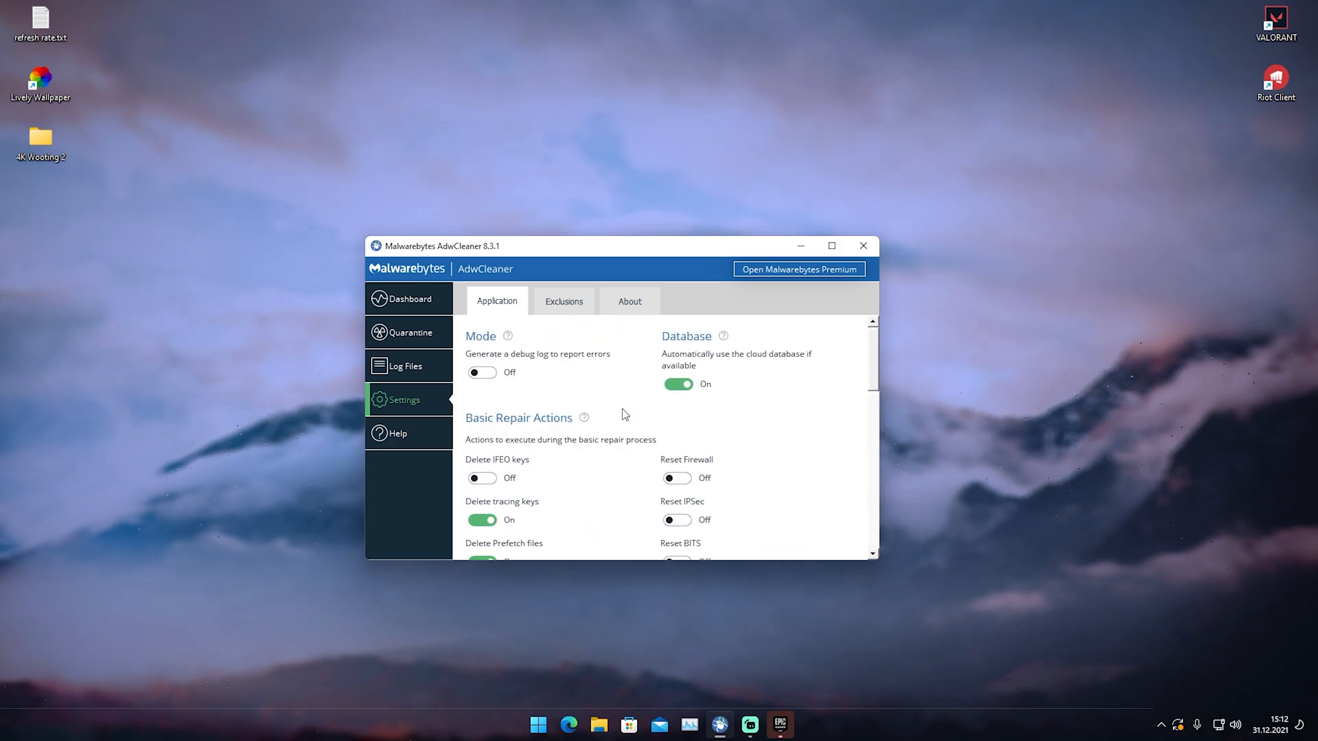
left_click(564, 300)
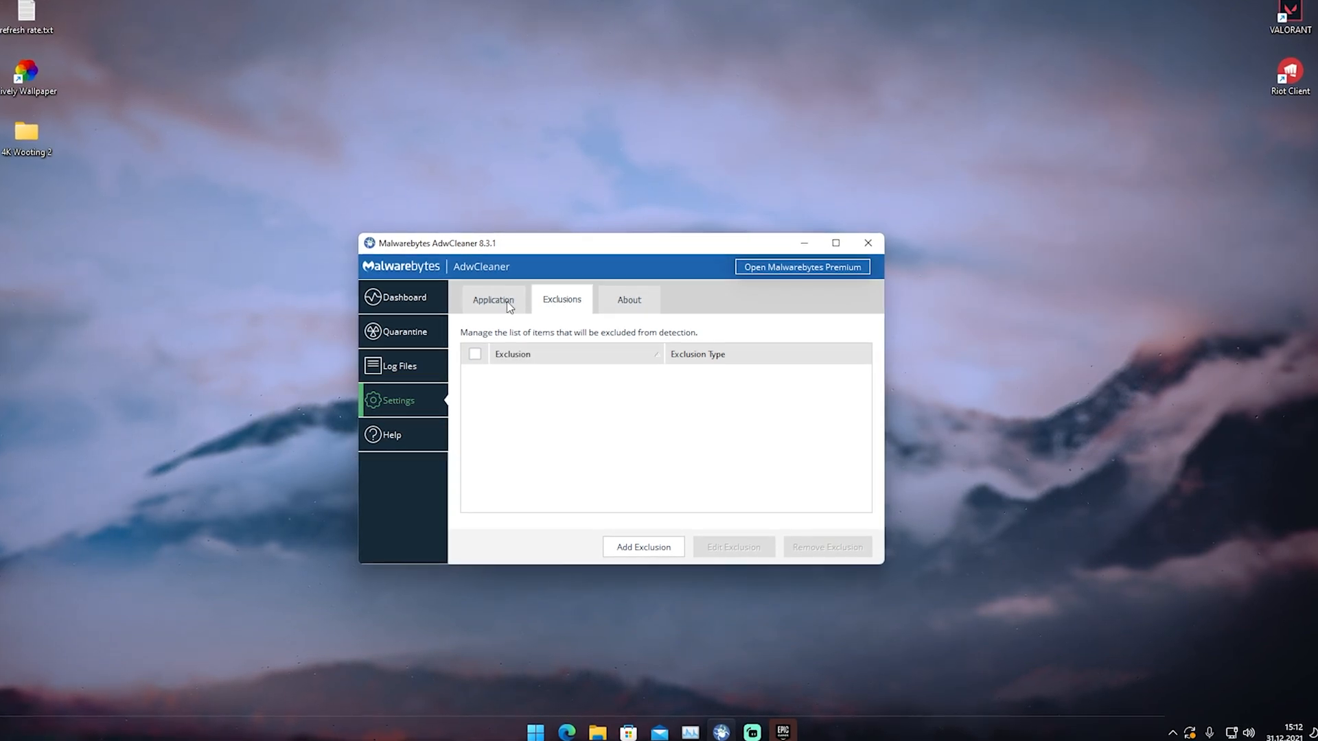
Return via the Application tab to the Dashboard and start a new scan.
left_click(492, 300)
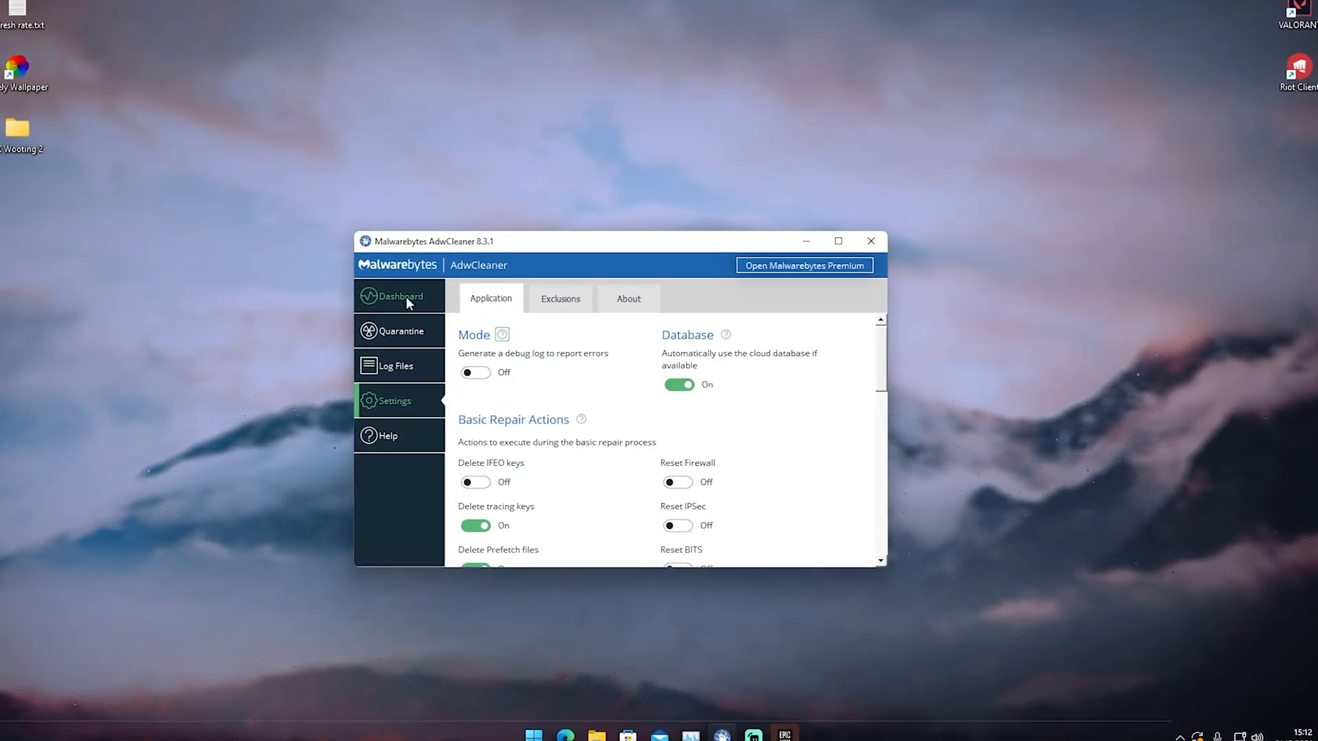
left_click(402, 297)
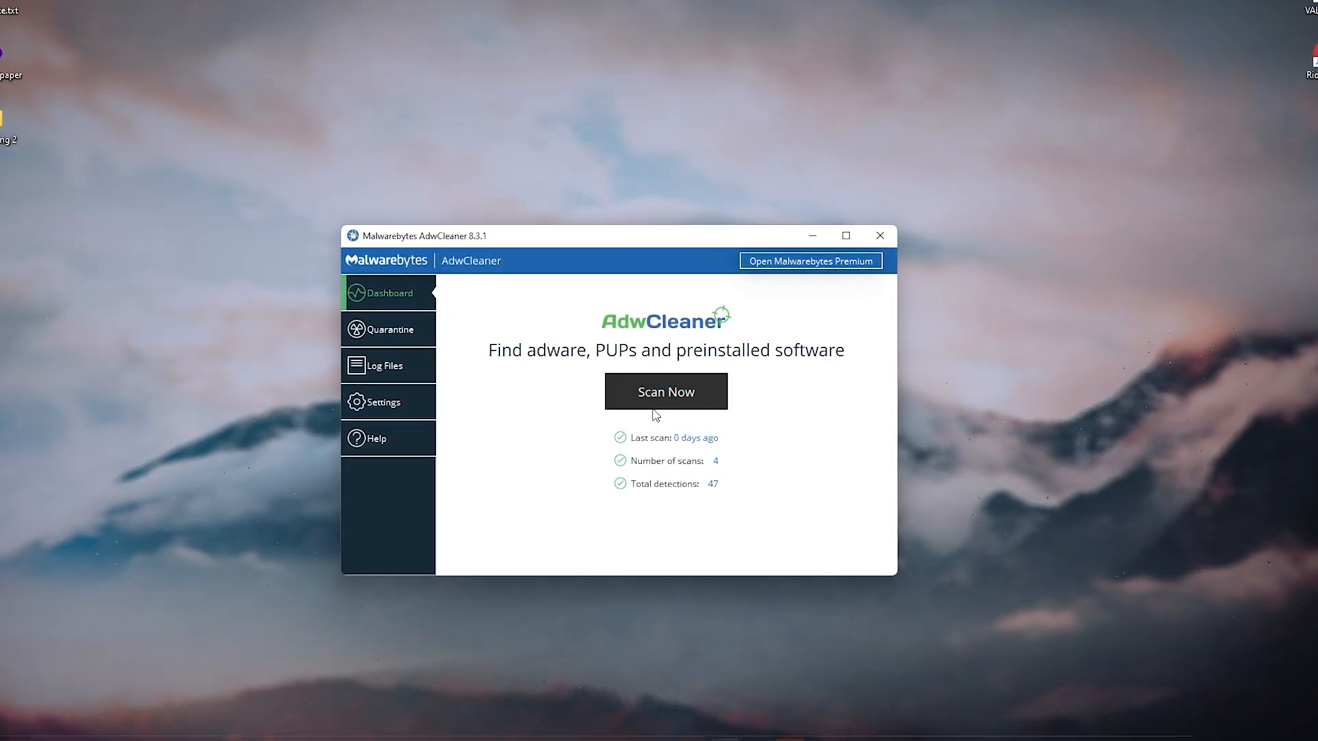
left_click(666, 391)
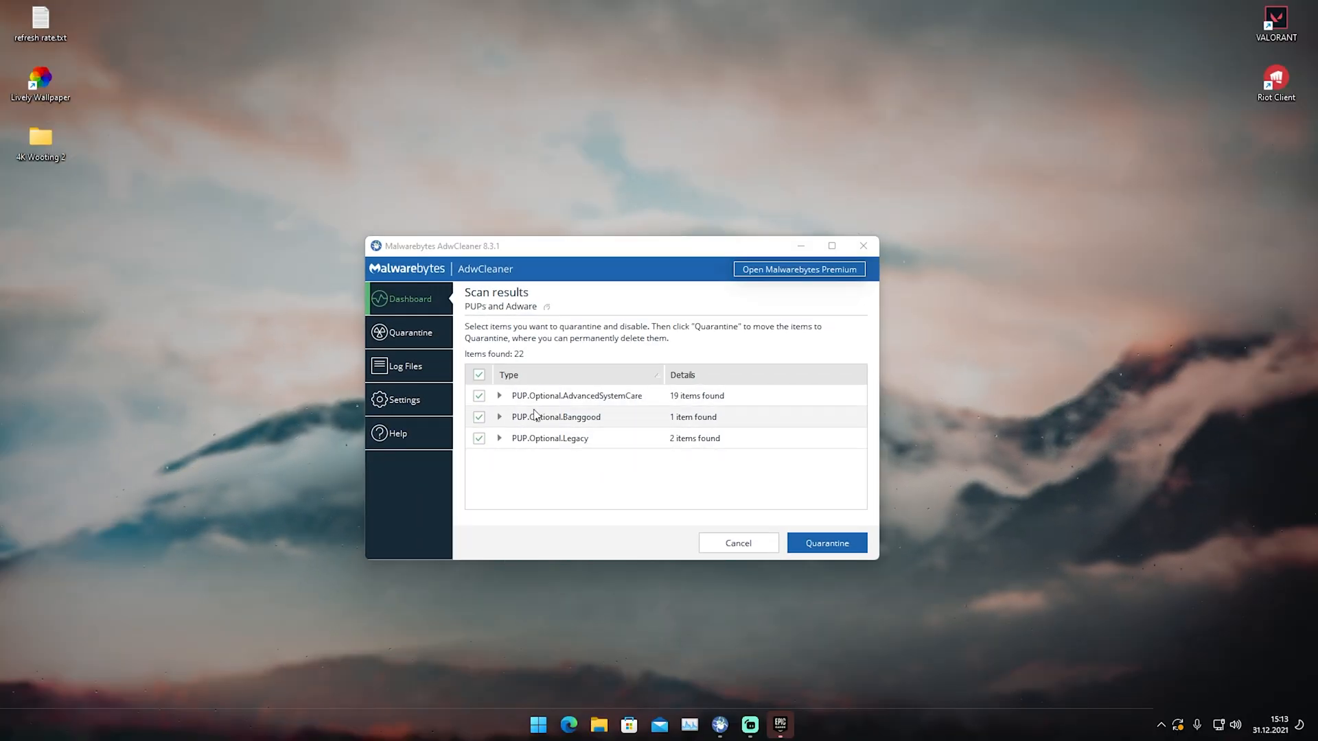
Expand the AdvancedSystemCare detections and scroll through the found folders and registry keys.
left_click(499, 395)
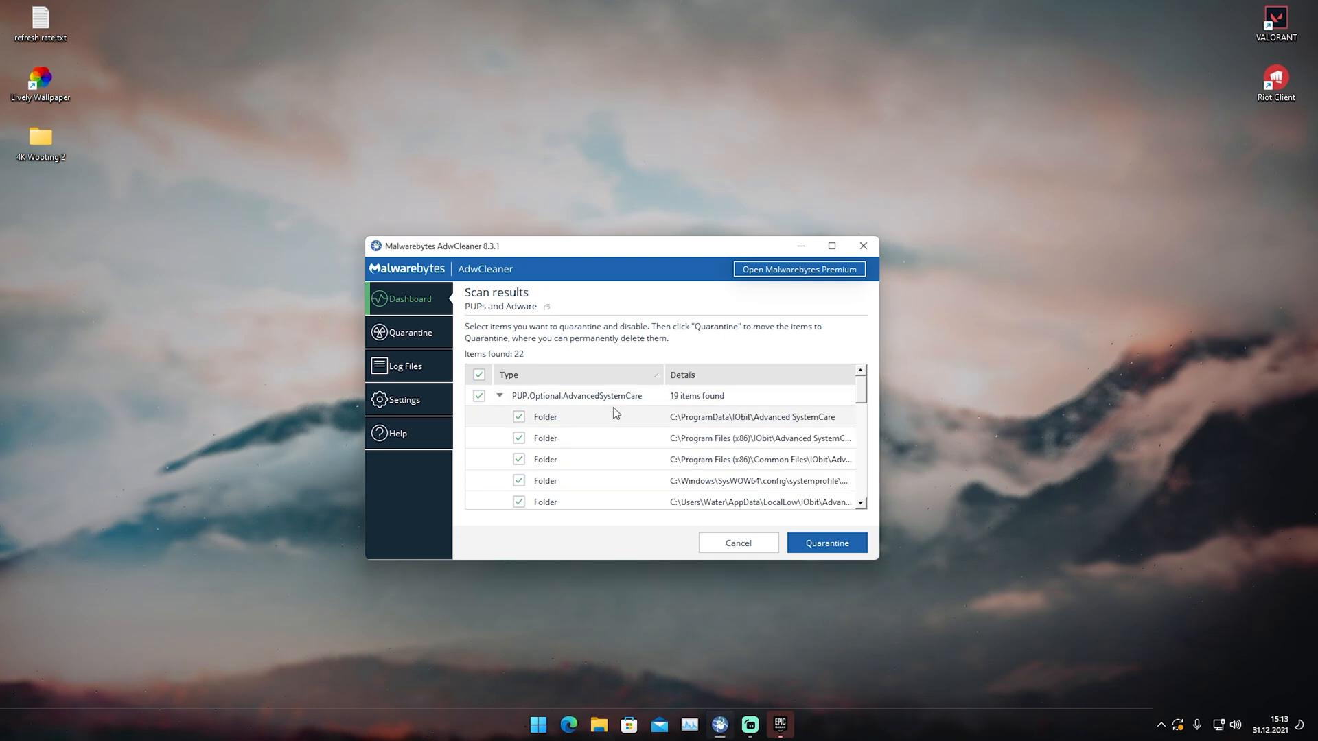
scroll("down", 3)
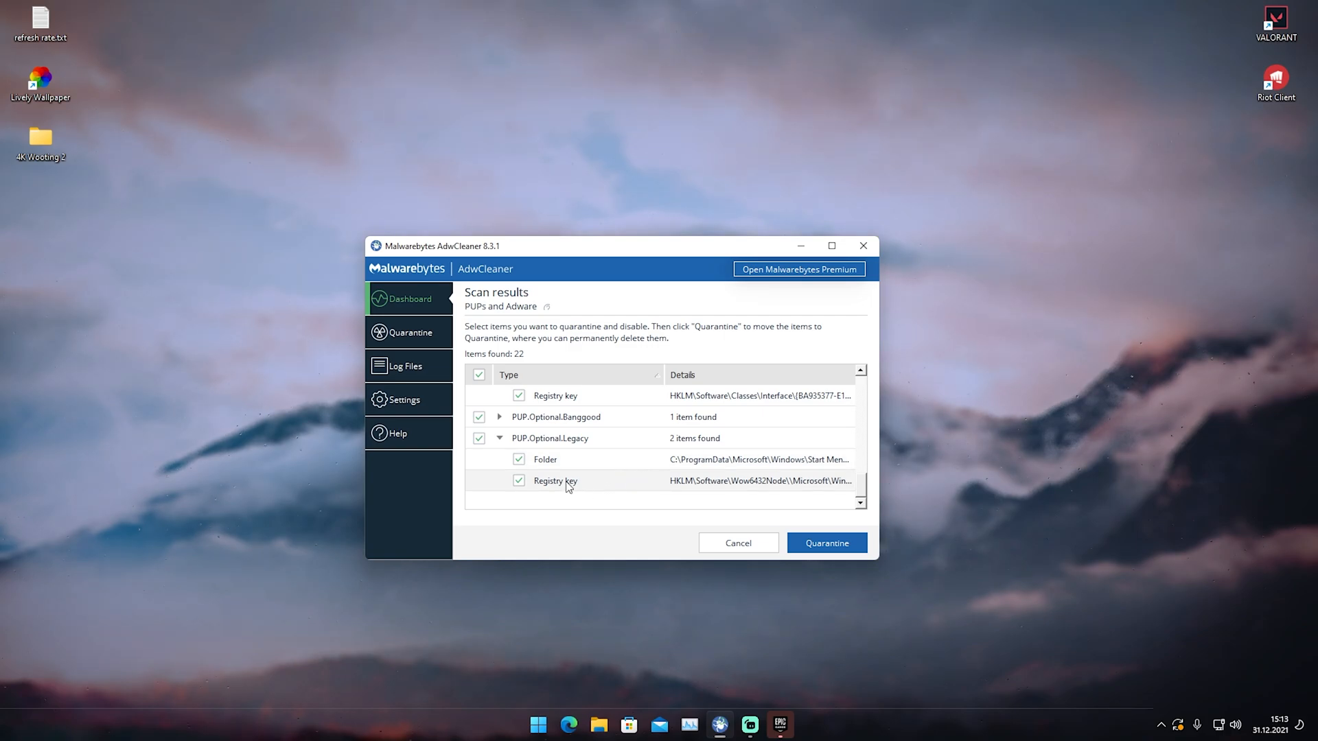
mouse_move(578, 490)
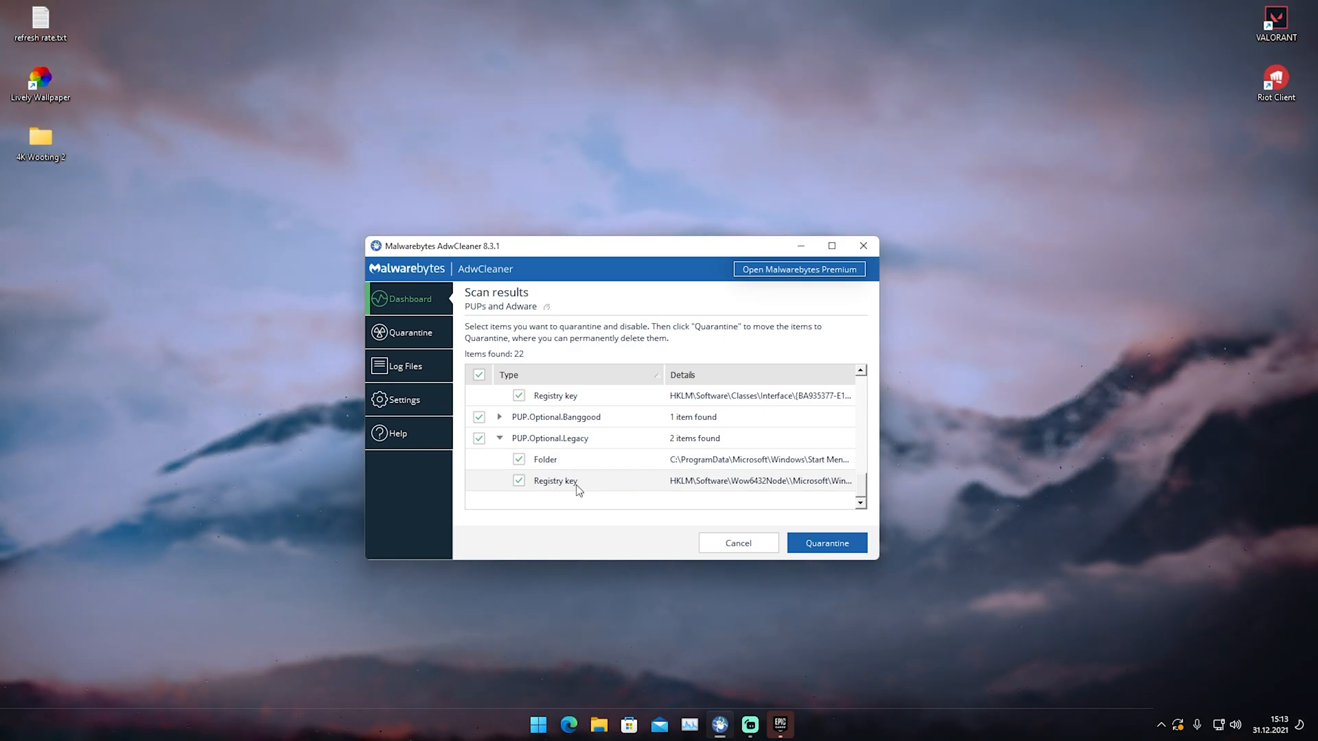
scroll("down", 3)
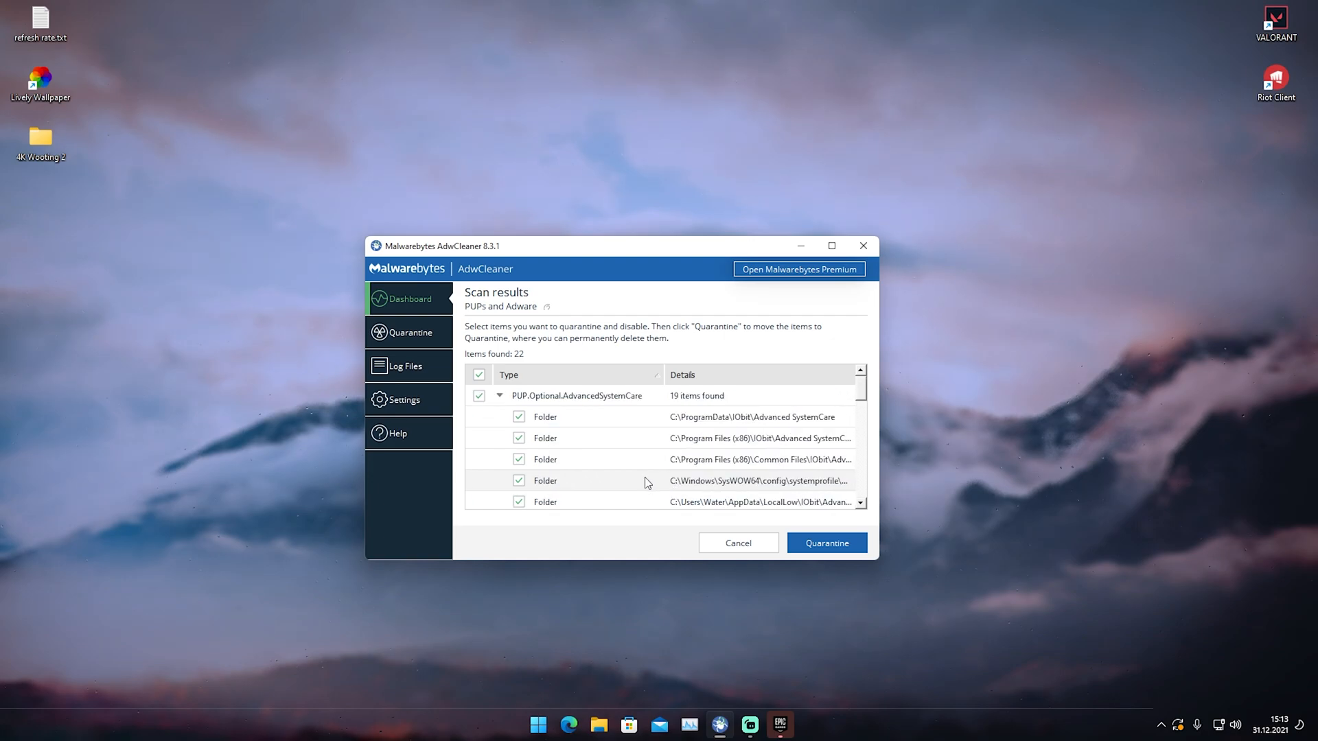
Quarantine all 22 detections, agreeing to close running processes.
left_click(826, 543)
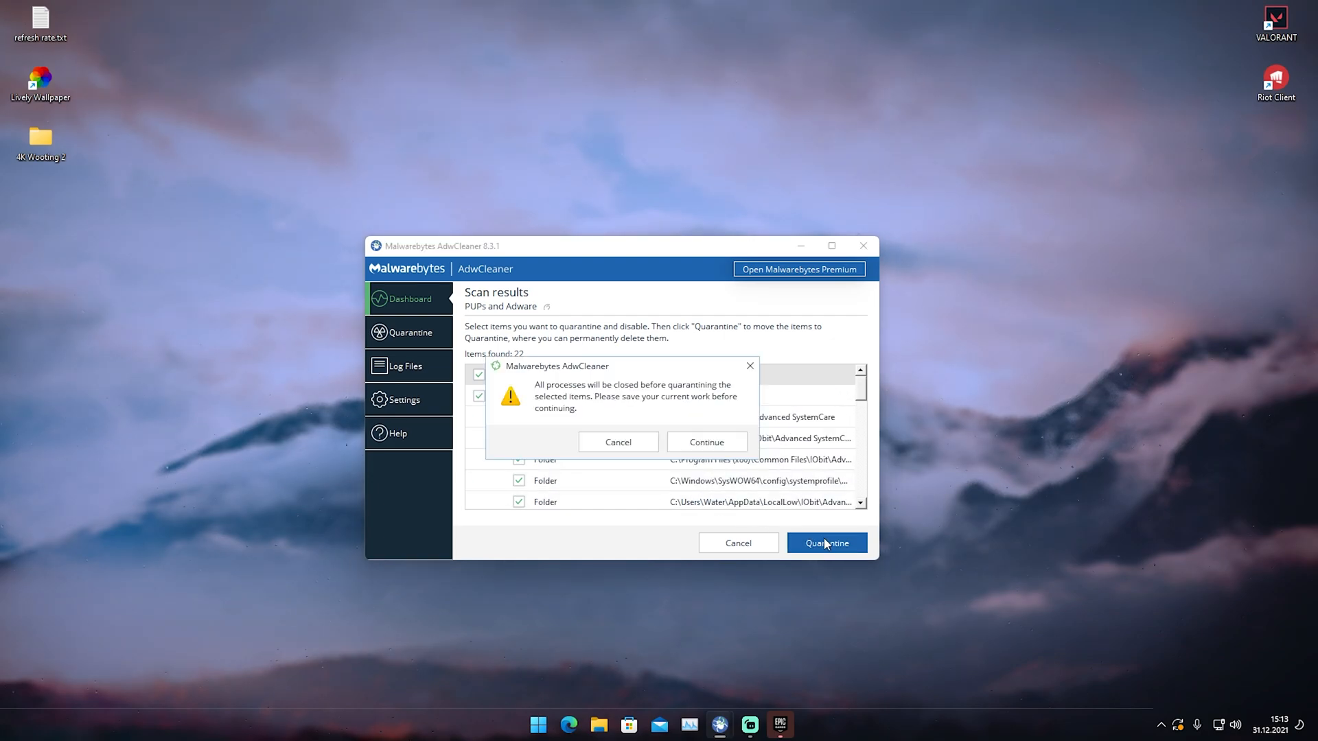
mouse_move(576, 396)
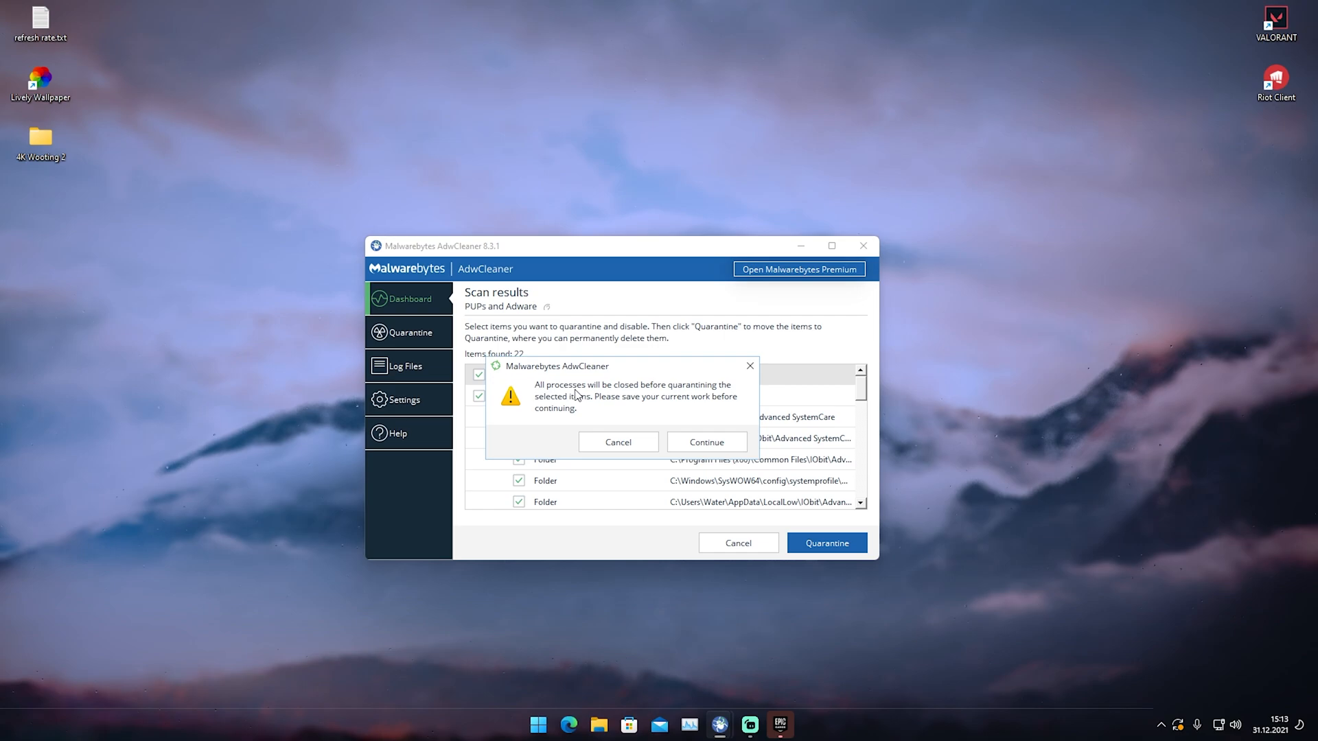
mouse_move(589, 401)
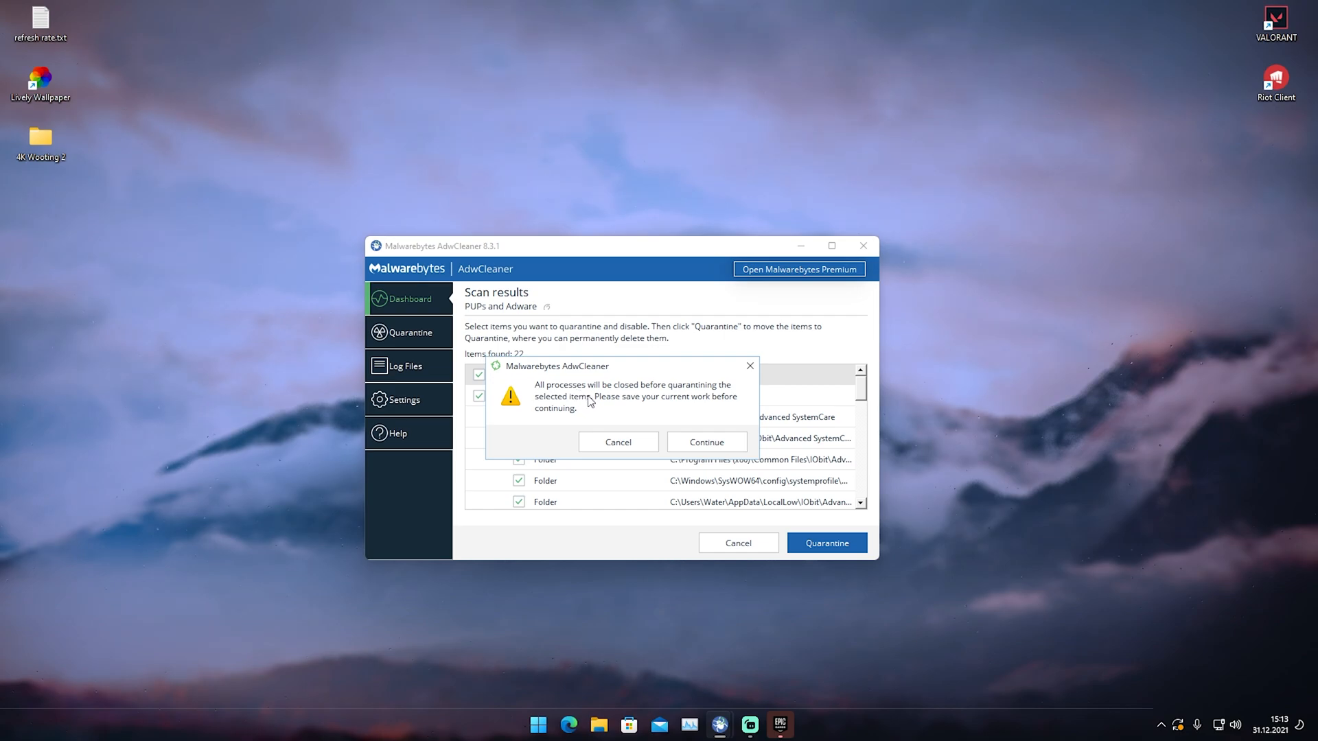
mouse_move(606, 417)
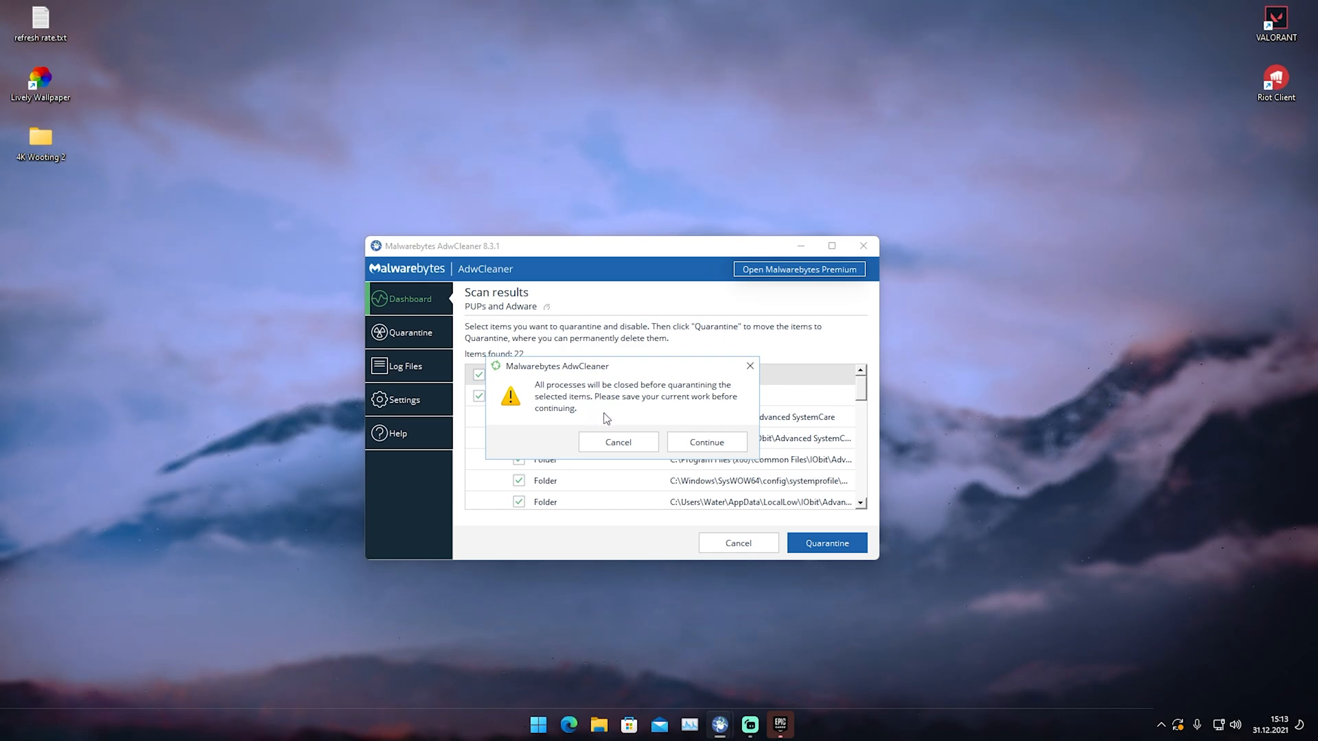
left_click(706, 442)
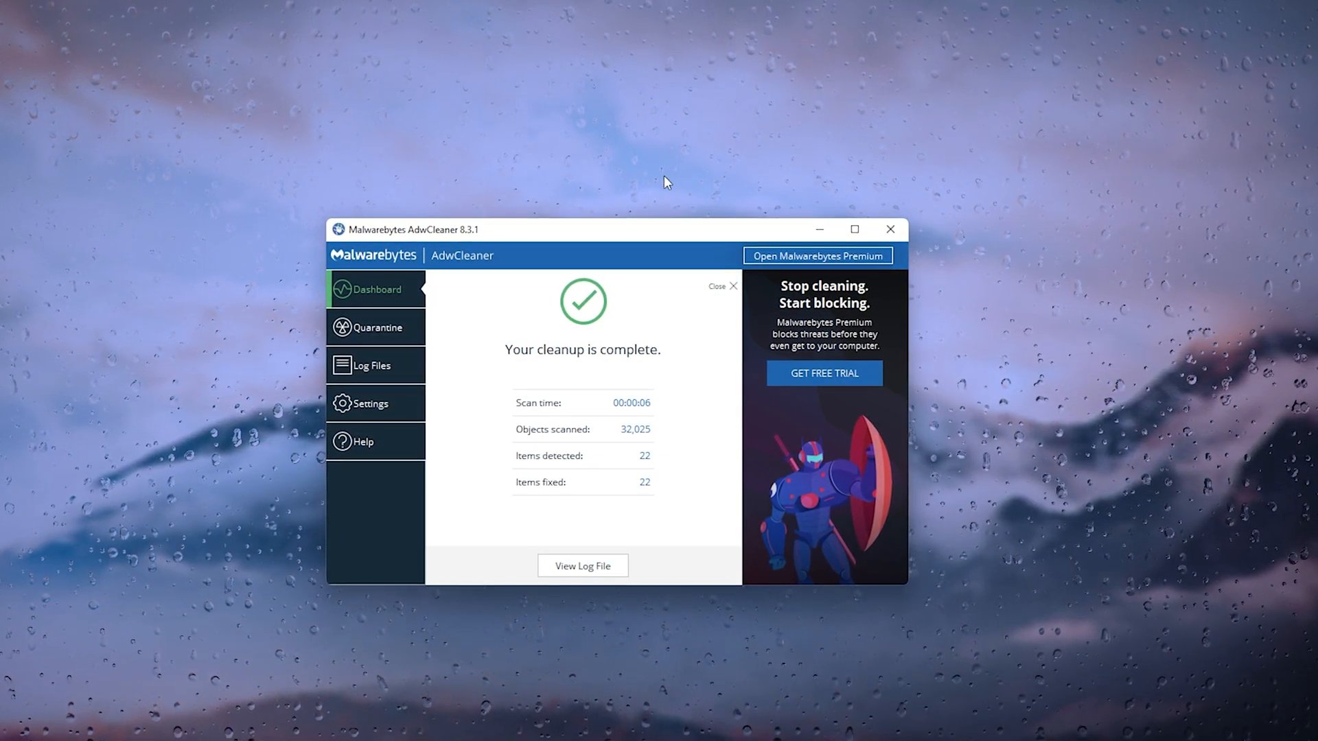
mouse_move(655, 370)
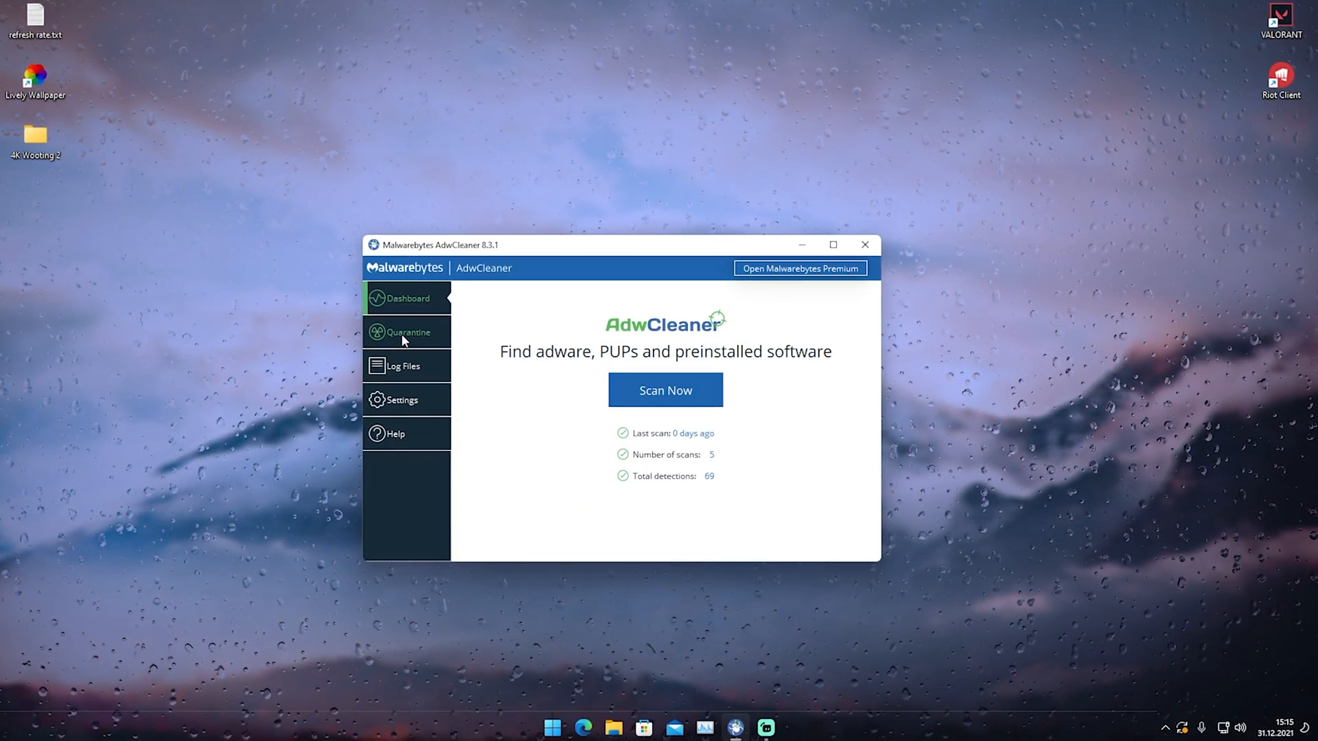
Check the quarantined AdvancedSystemCare and Legacy items, then return to the Dashboard.
left_click(408, 331)
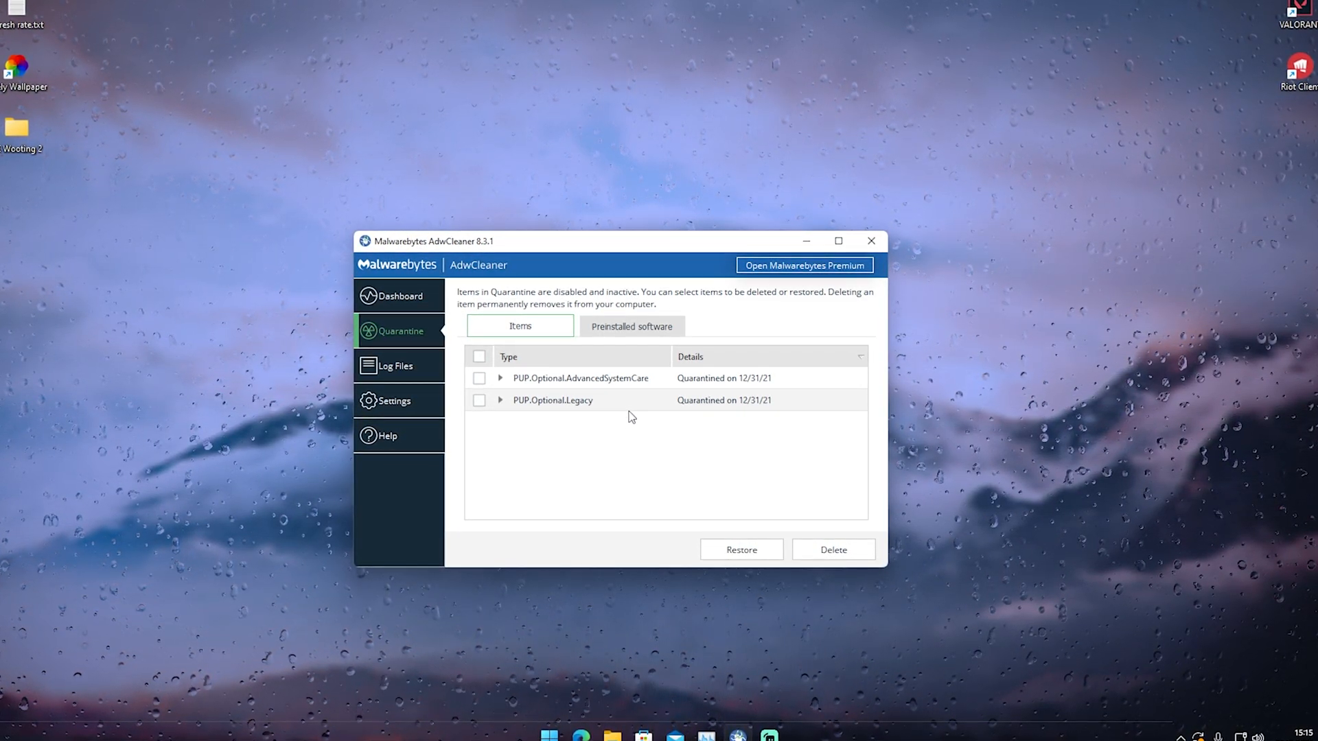
left_click(397, 296)
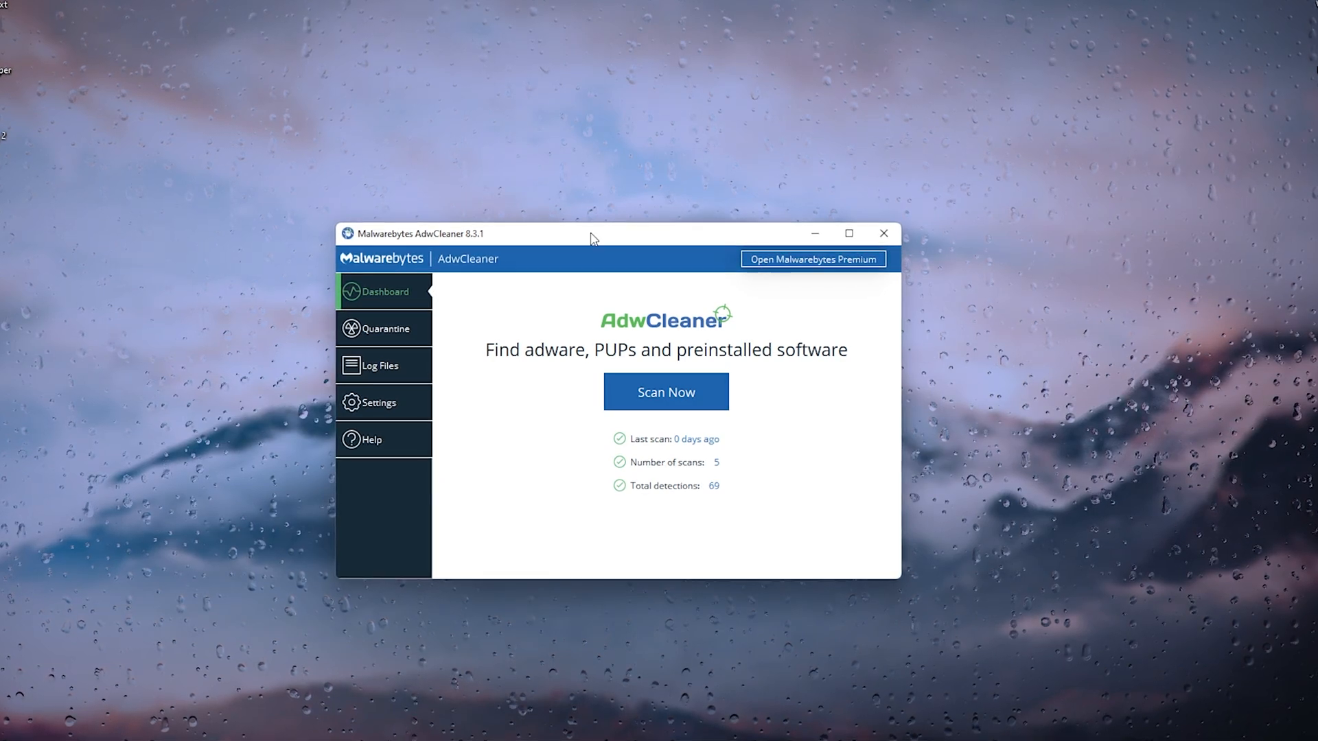
left_click_drag(591, 234, 651, 244)
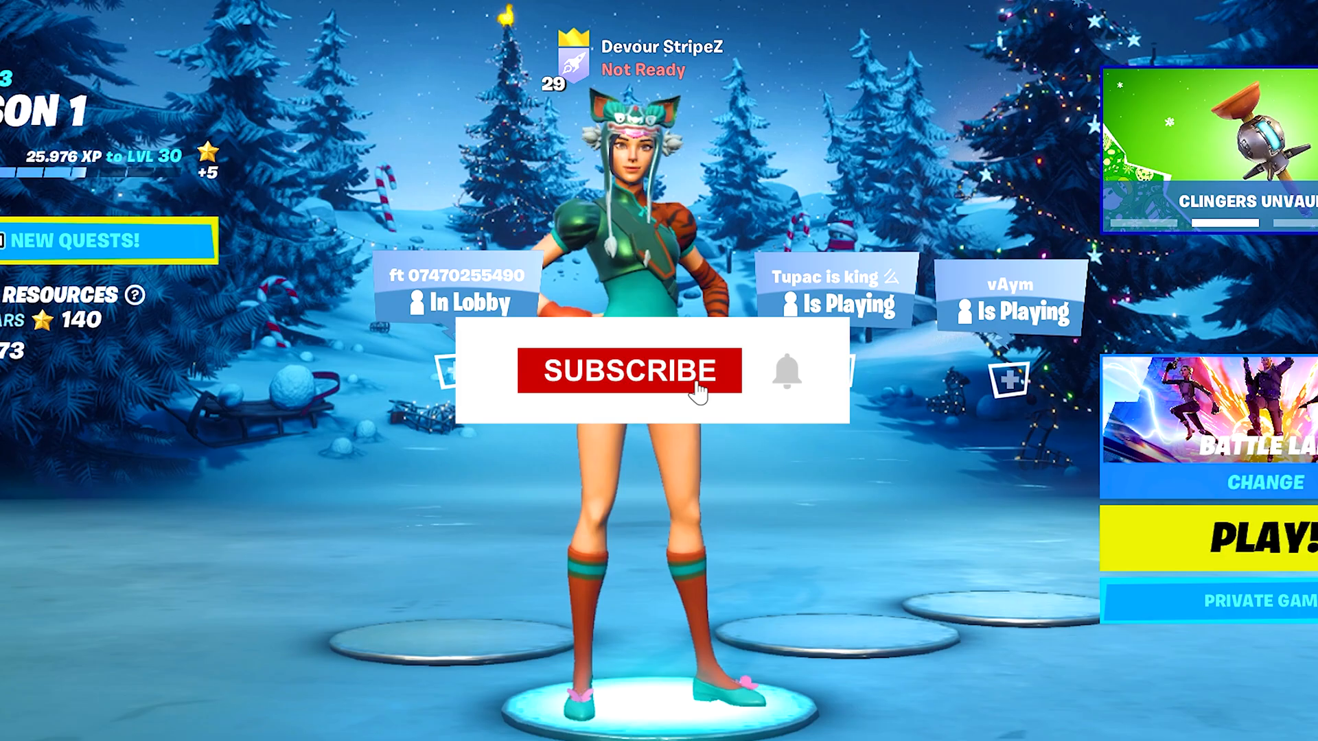
left_click(630, 373)
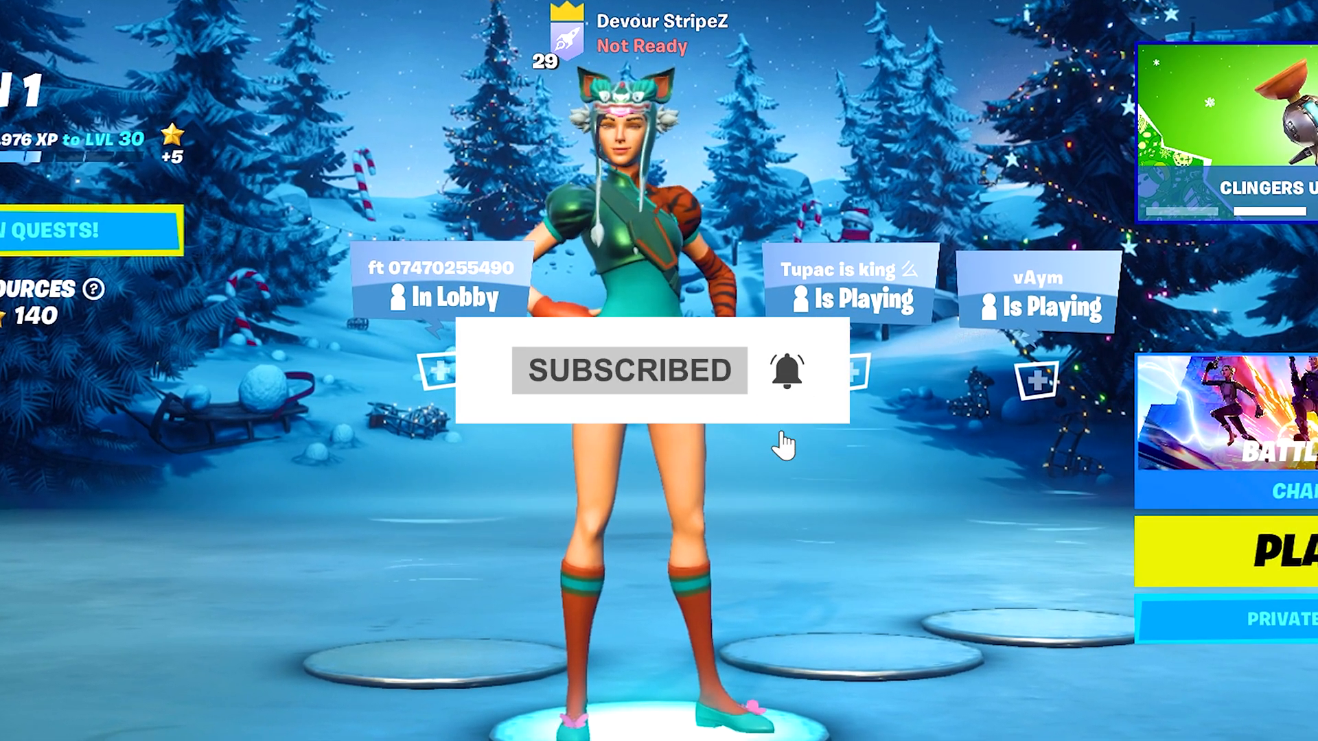